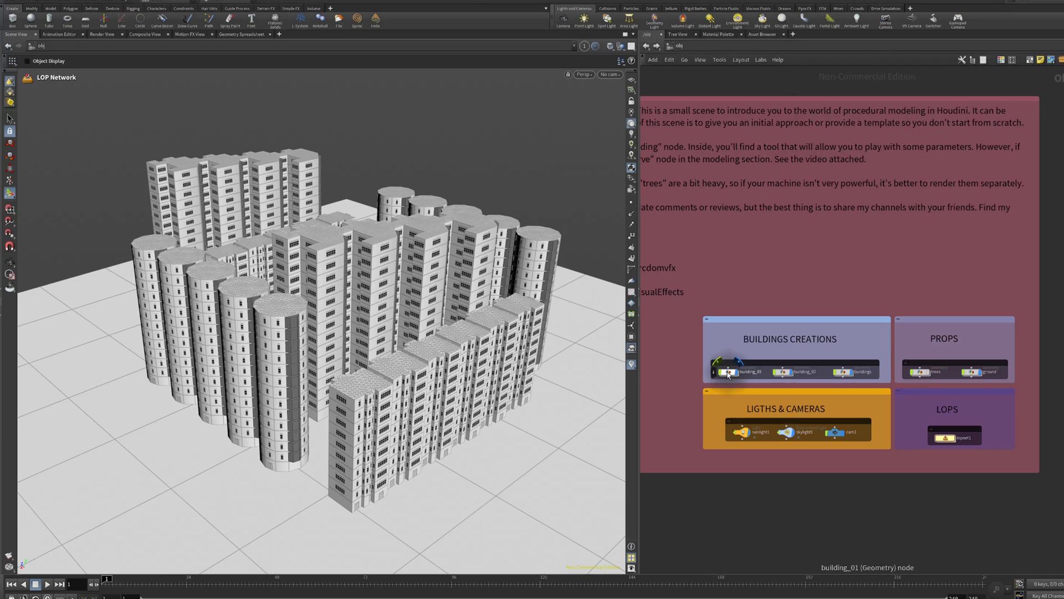
Step: Dive into building_01 and select the CONTROLLER null to show floor count and height
double_click(729, 371)
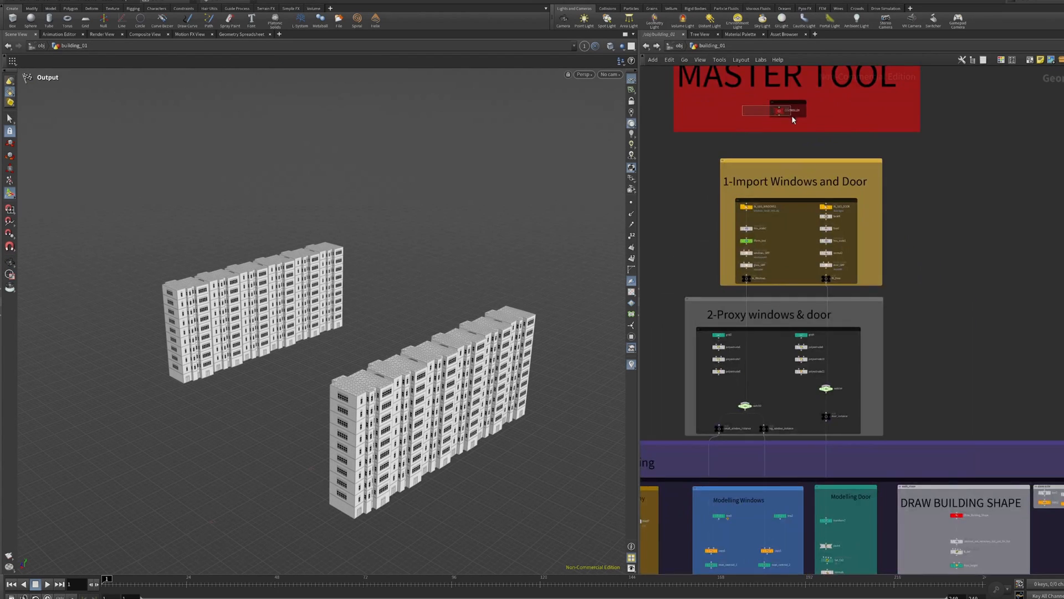
left_click(774, 109)
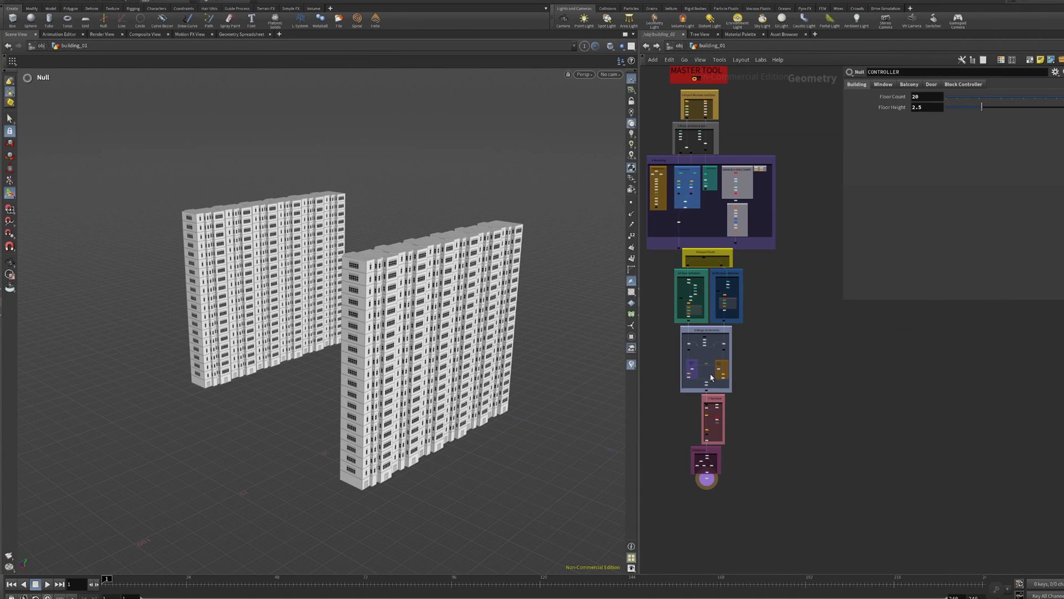
mouse_move(757, 434)
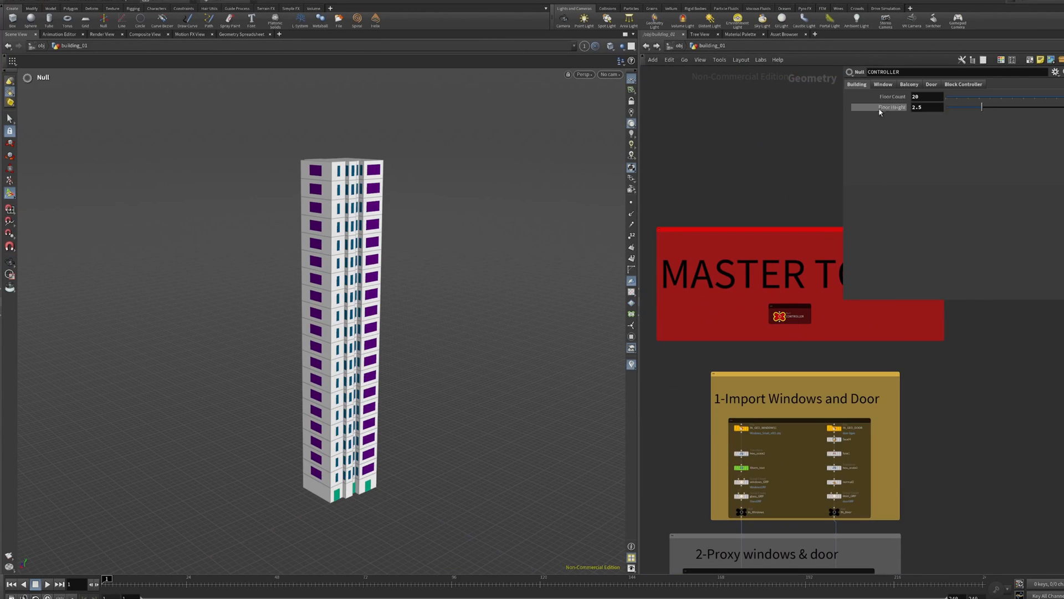
Step: Lower the CONTROLLER's Floor Count slider from 20 to 15
left_click_drag(879, 107, 980, 106)
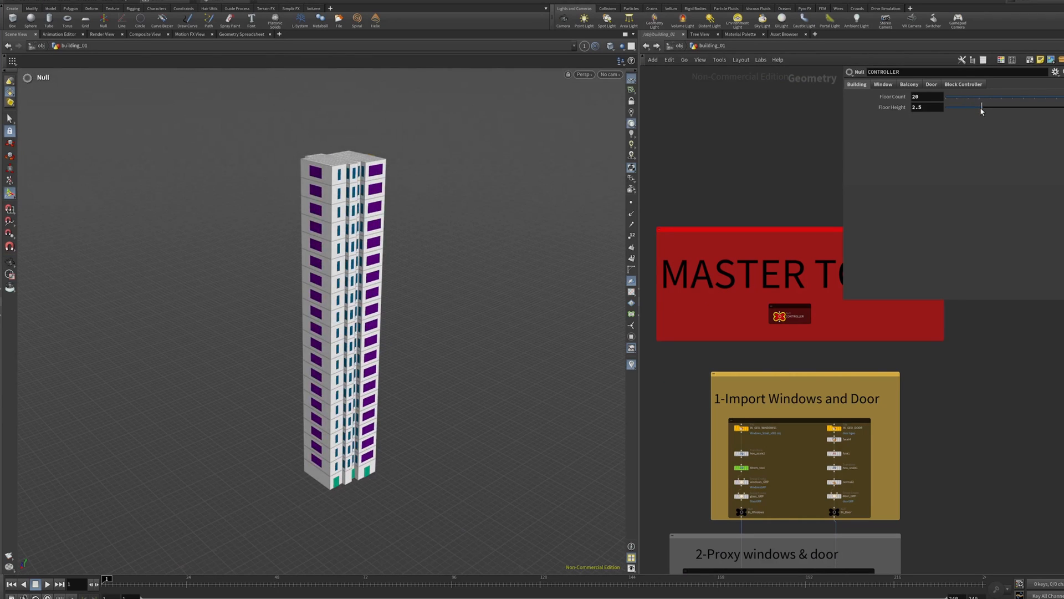
left_click_drag(980, 107, 1015, 107)
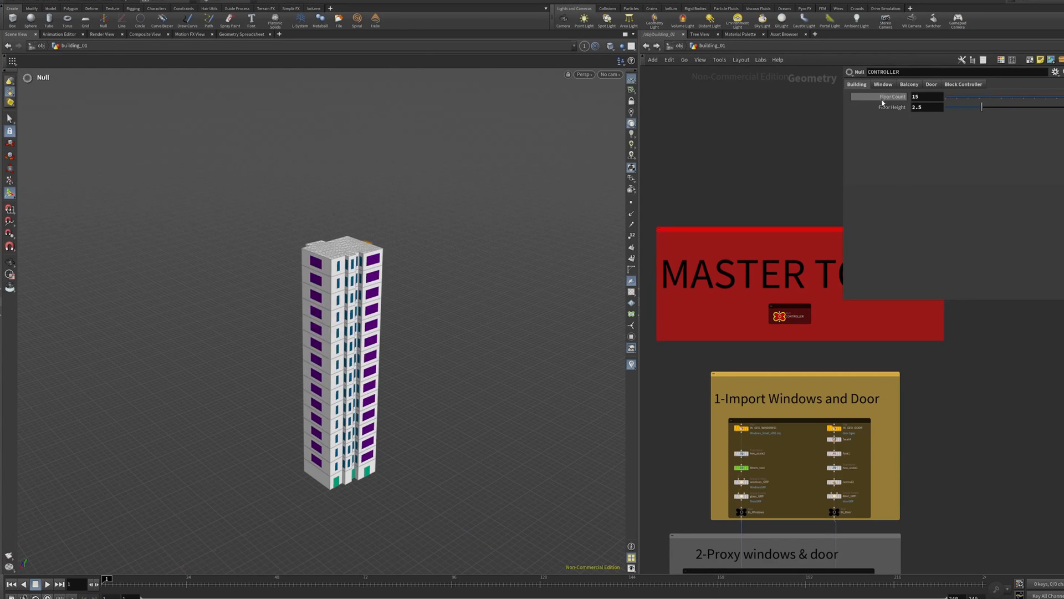
Step: On the Window tab, shift the big/small window balance and set windows slightly outward
left_click(883, 84)
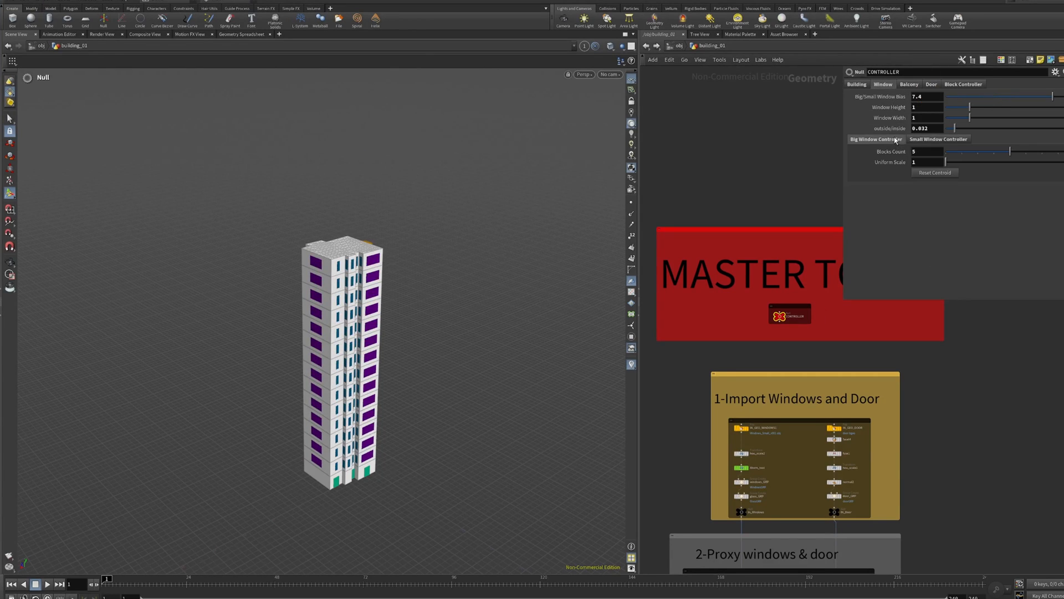
mouse_move(894, 143)
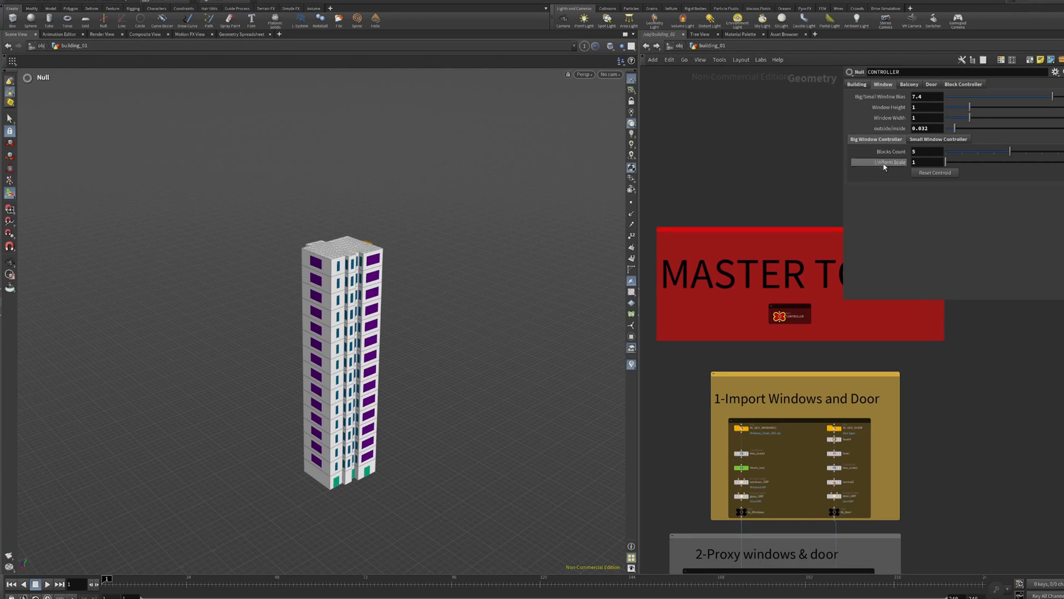
mouse_move(475, 314)
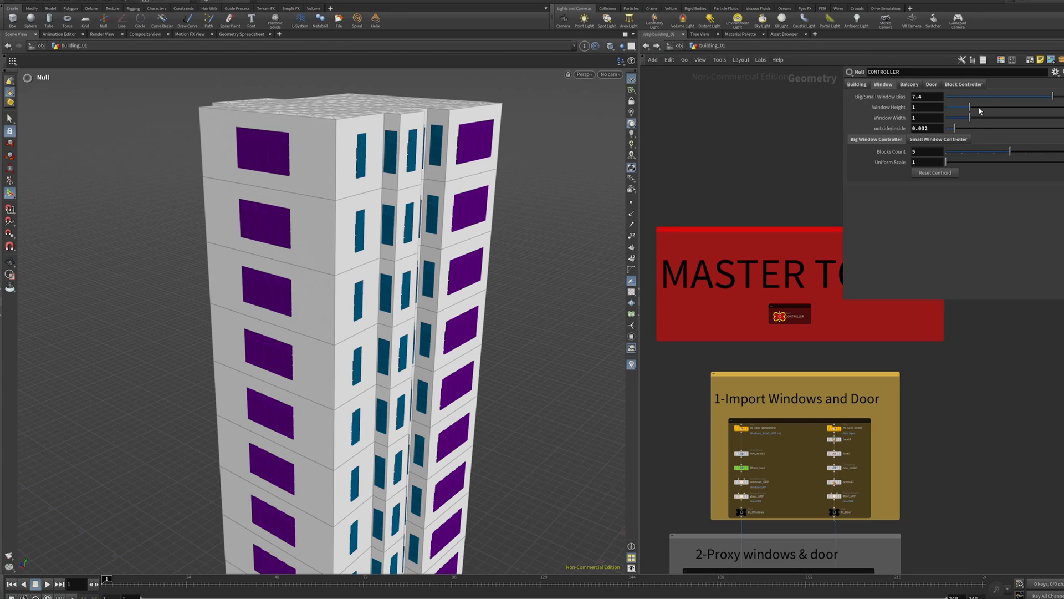
mouse_move(1000, 97)
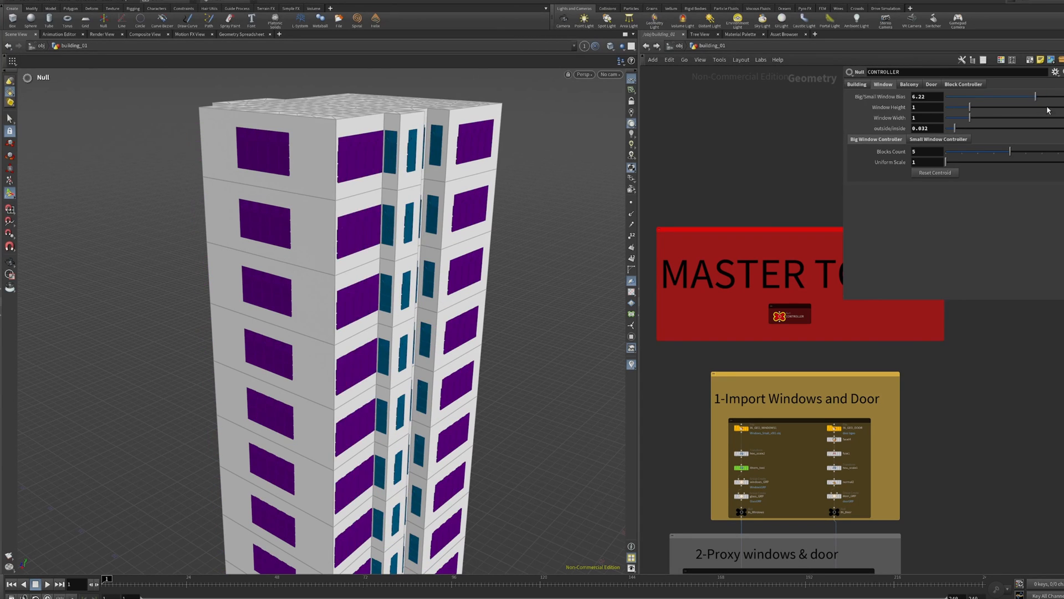
left_click_drag(1011, 96, 1038, 96)
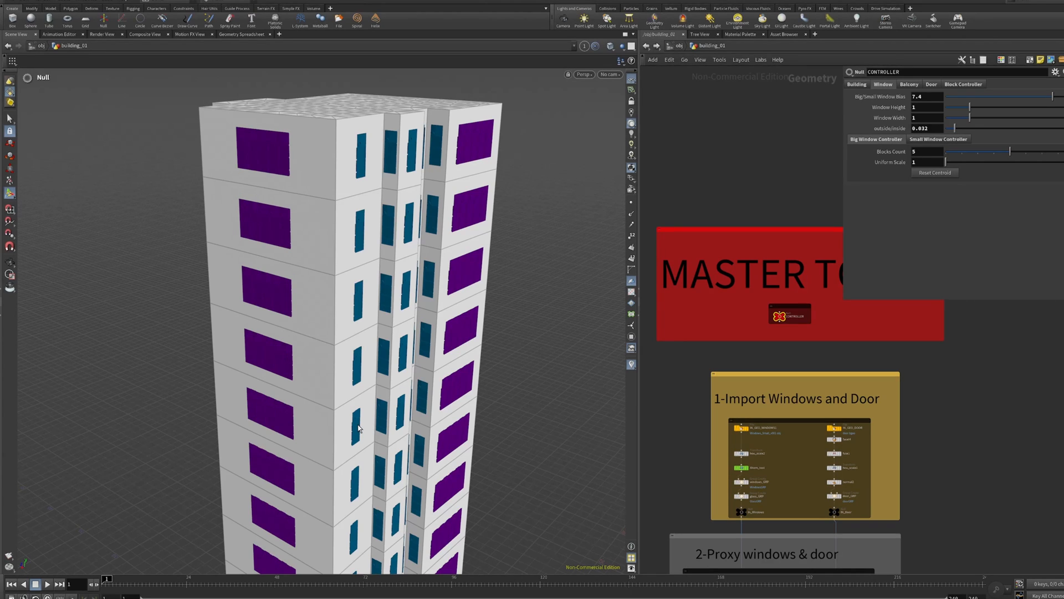
mouse_move(814, 188)
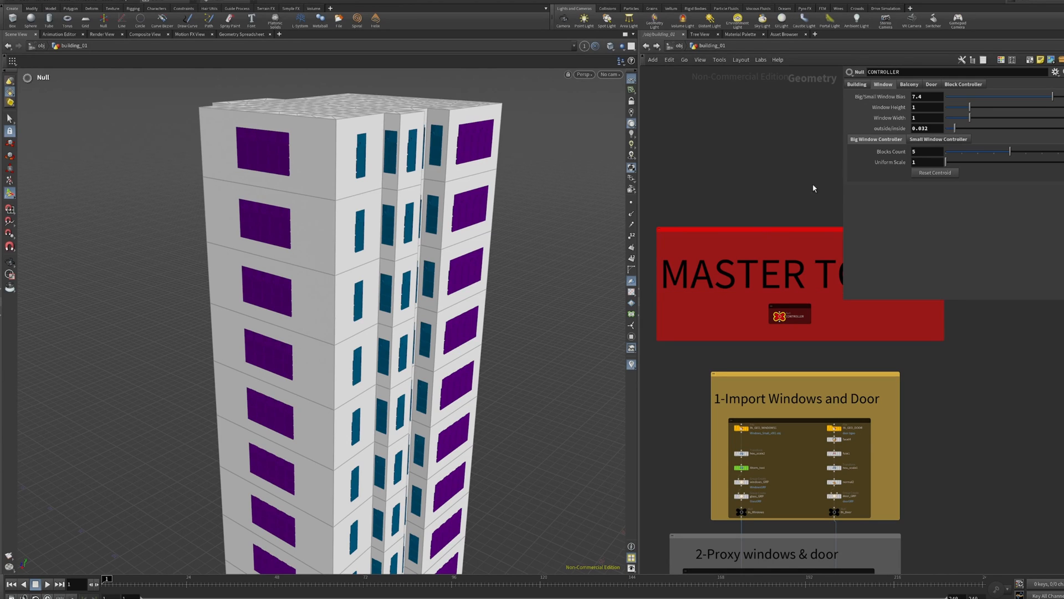
left_click_drag(998, 107, 959, 107)
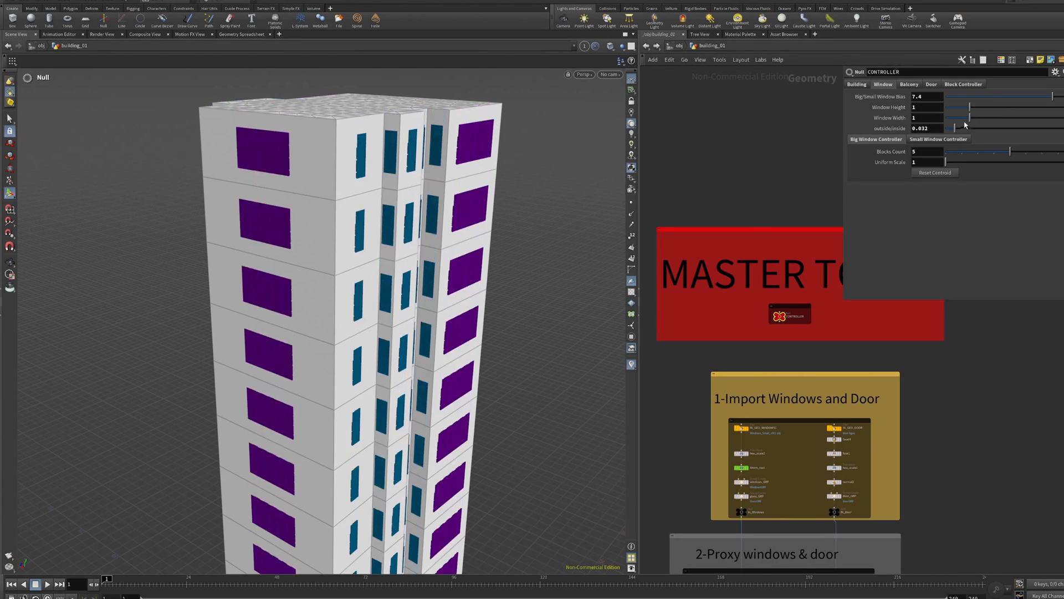
left_click_drag(959, 117, 1007, 128)
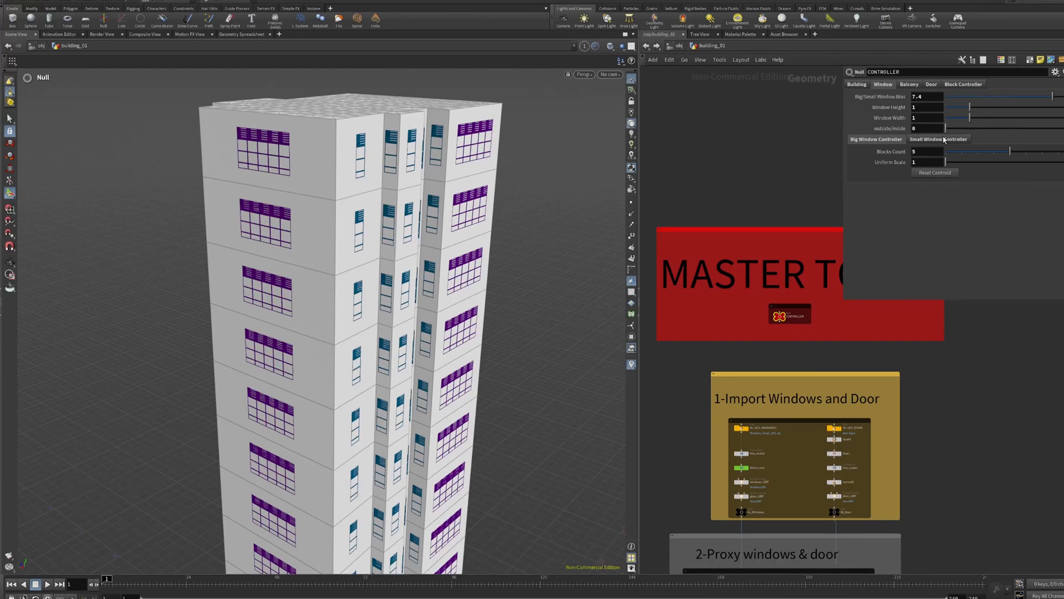
left_click_drag(943, 128, 947, 128)
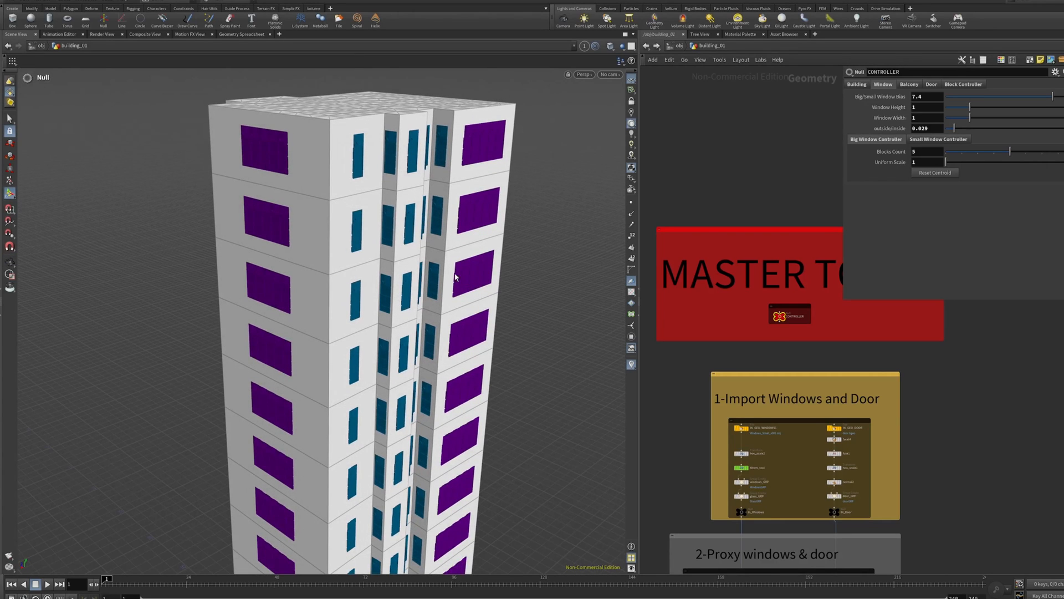
mouse_move(479, 272)
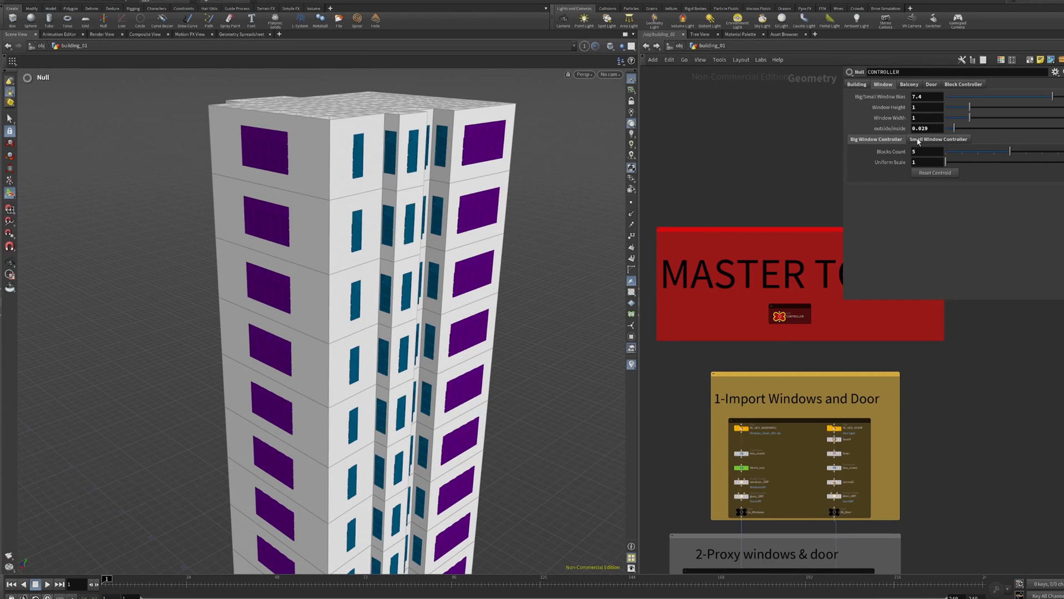
Step: Reduce big window blocks to 3 and push windows out to about 0.061
left_click_drag(1011, 151, 988, 151)
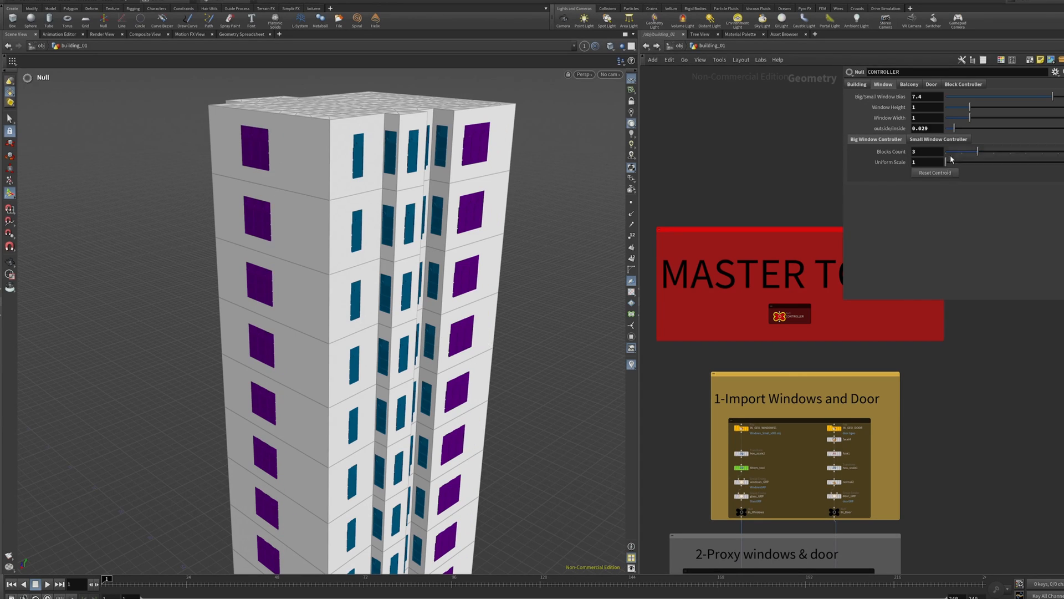
left_click_drag(945, 161, 953, 161)
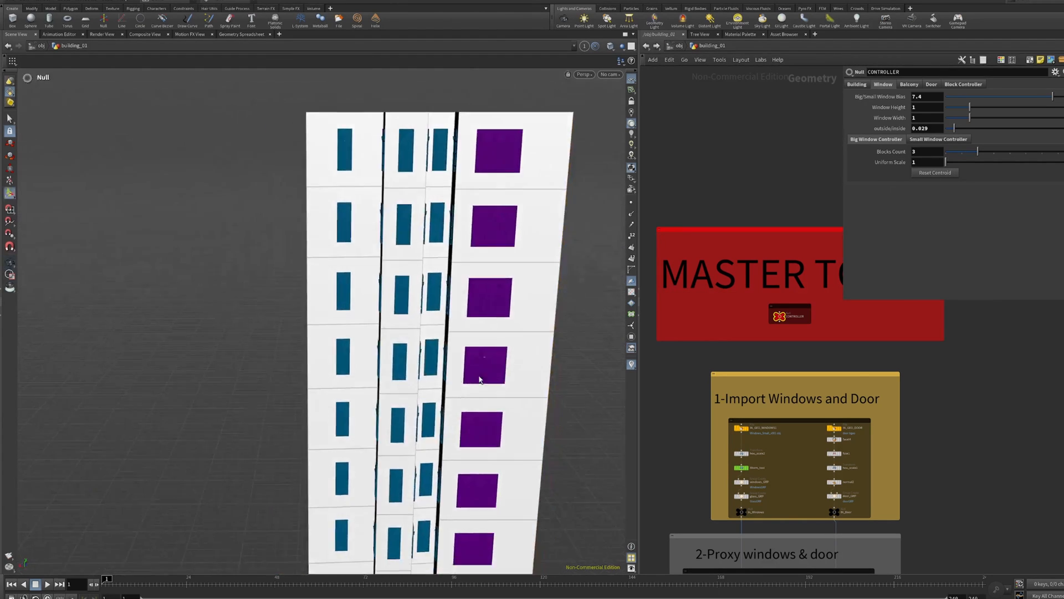
left_click_drag(479, 379, 511, 360)
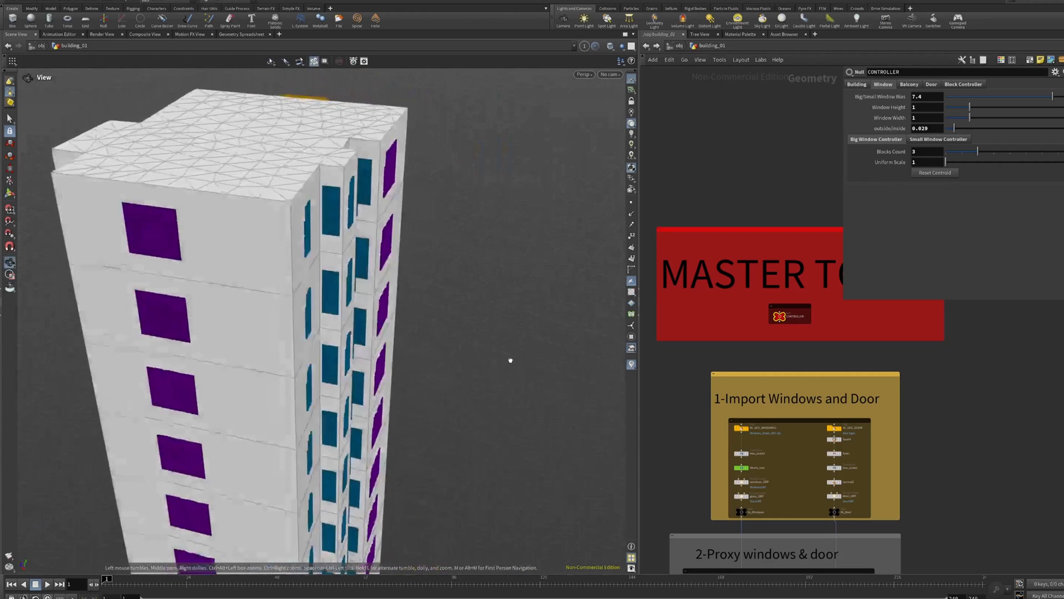
left_click(934, 173)
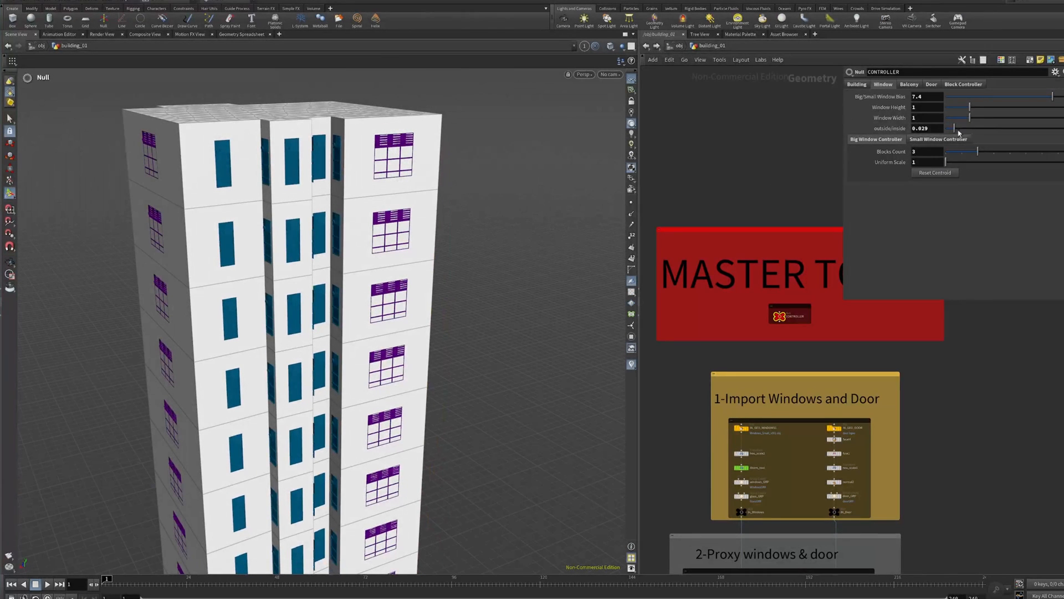
left_click_drag(953, 129, 962, 128)
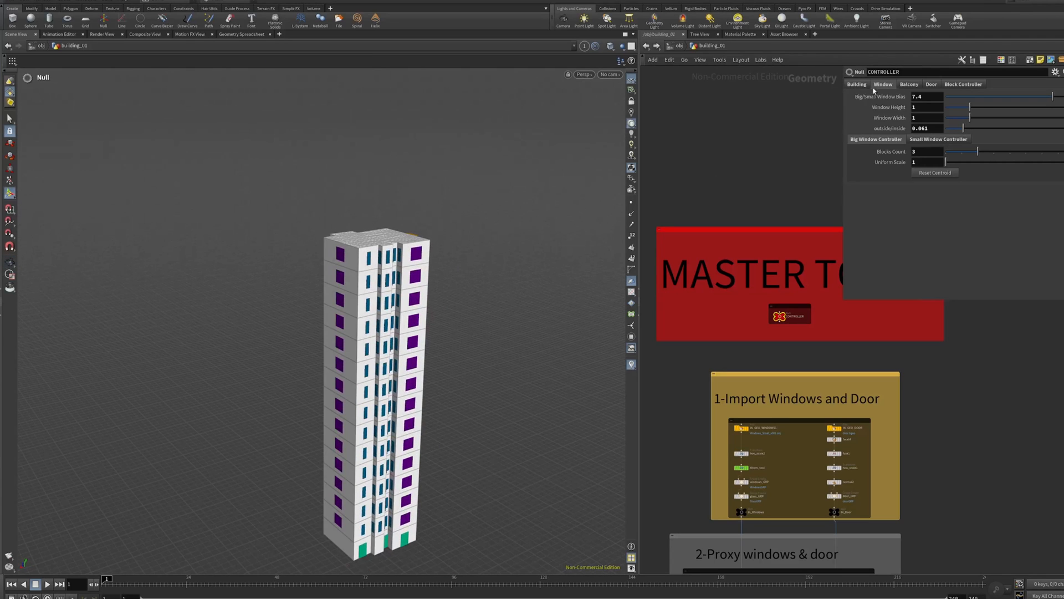
left_click(909, 84)
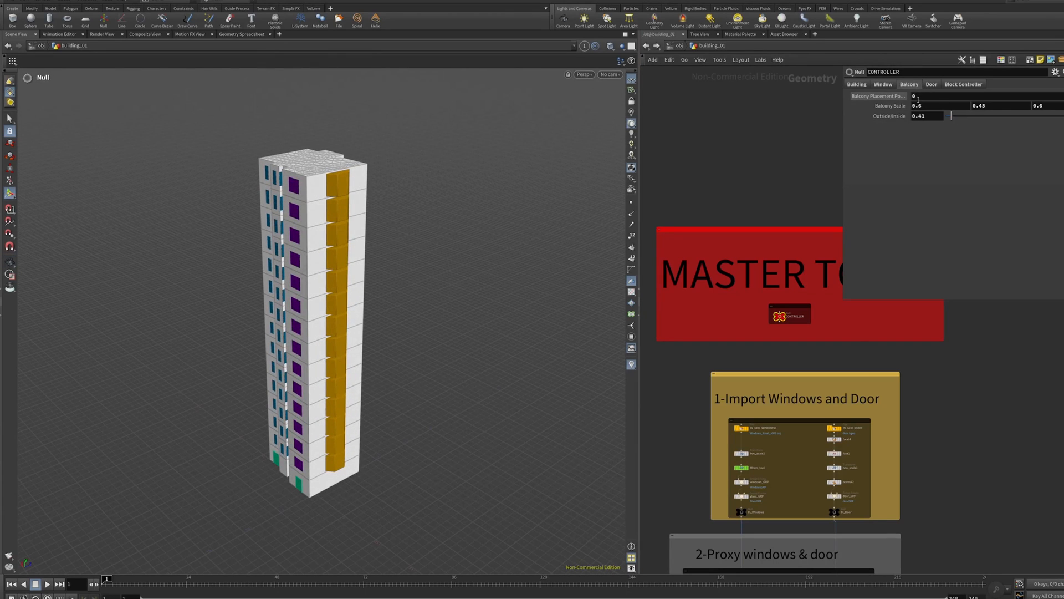
Step: Adjust balcony placement position and scale, and set balcony Outside/Inside to 1
left_click_drag(918, 96, 929, 96)
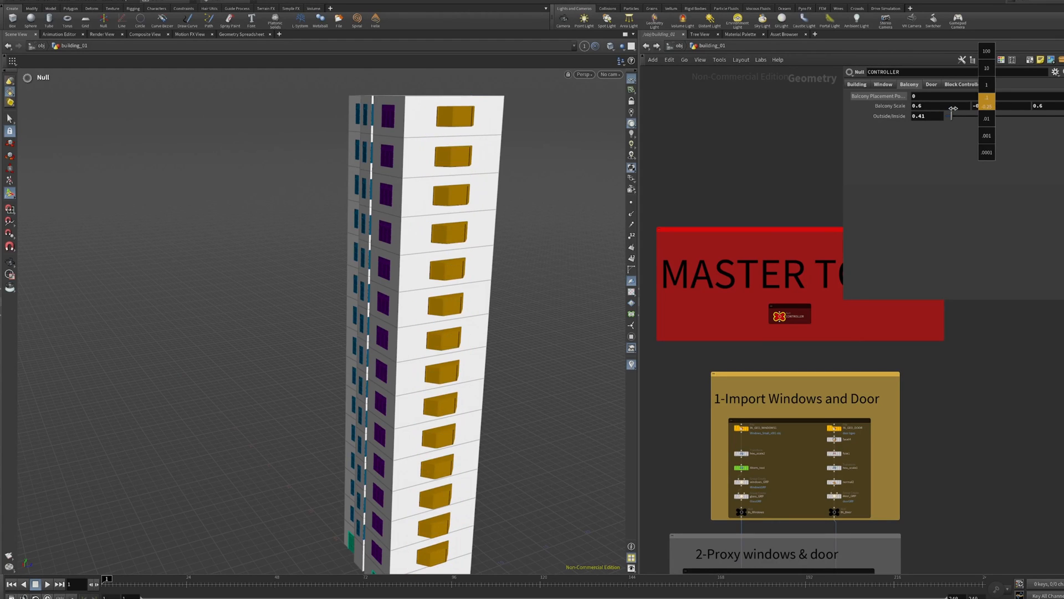
left_click_drag(950, 115, 958, 116)
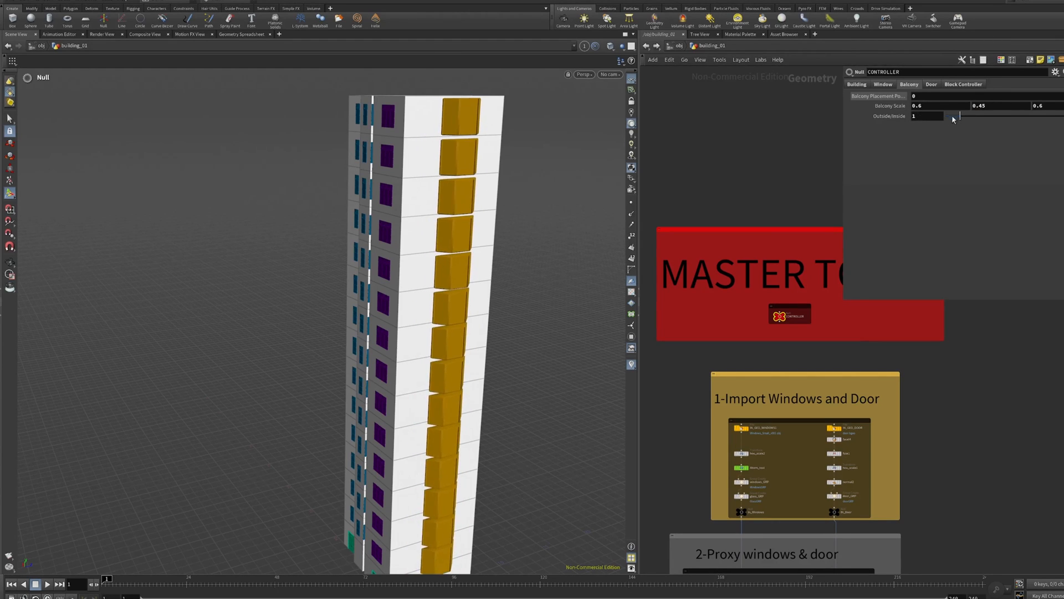
left_click_drag(928, 115, 978, 115)
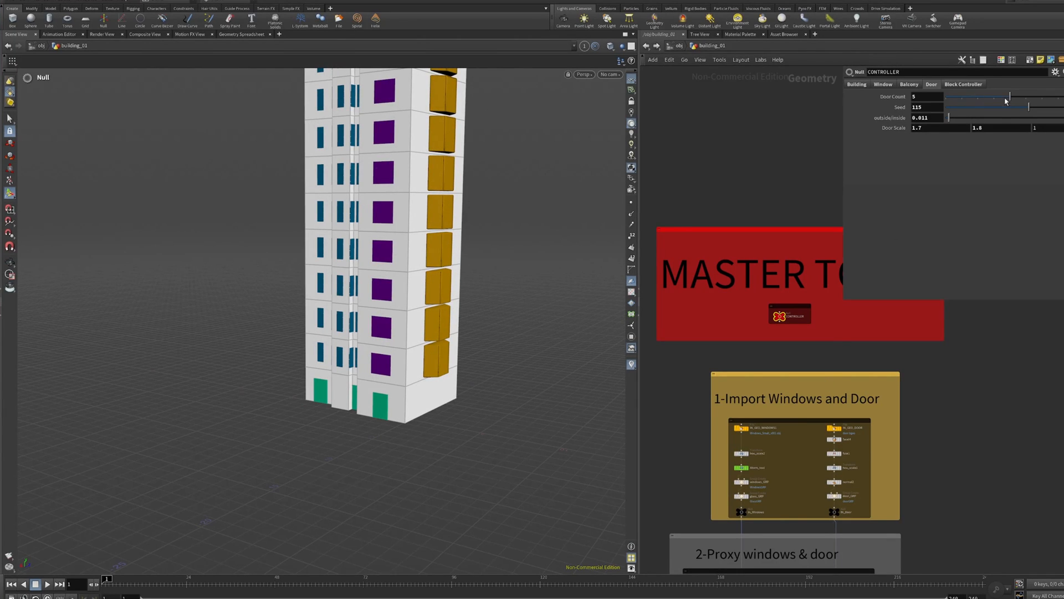
mouse_move(1010, 97)
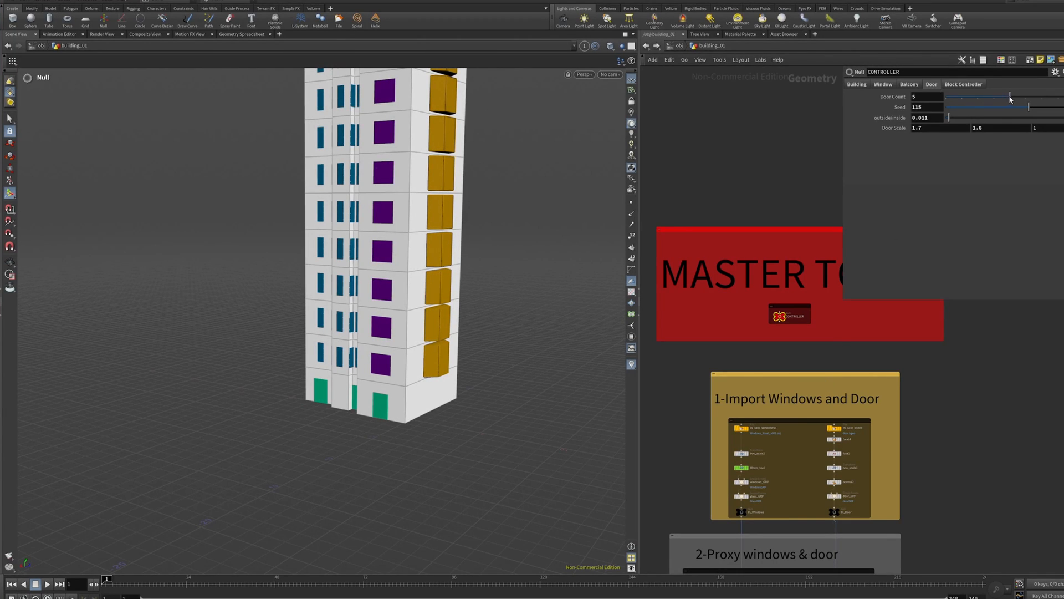
Step: Restore door count to 5, vary the door seed, set offset 0.011 and scale 1.7
left_click_drag(1011, 96, 995, 102)
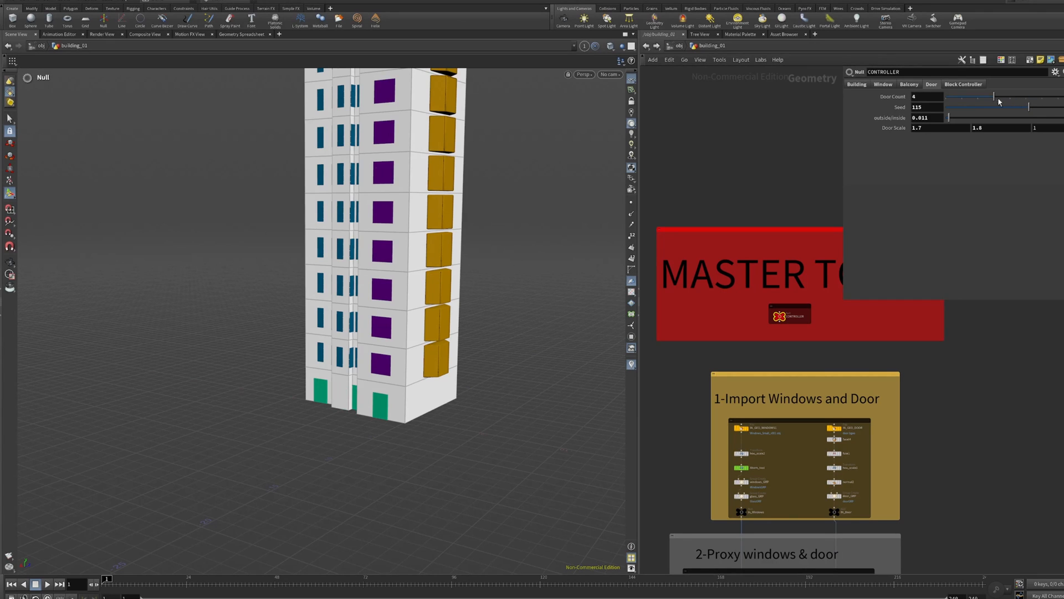
left_click_drag(996, 96, 1028, 96)
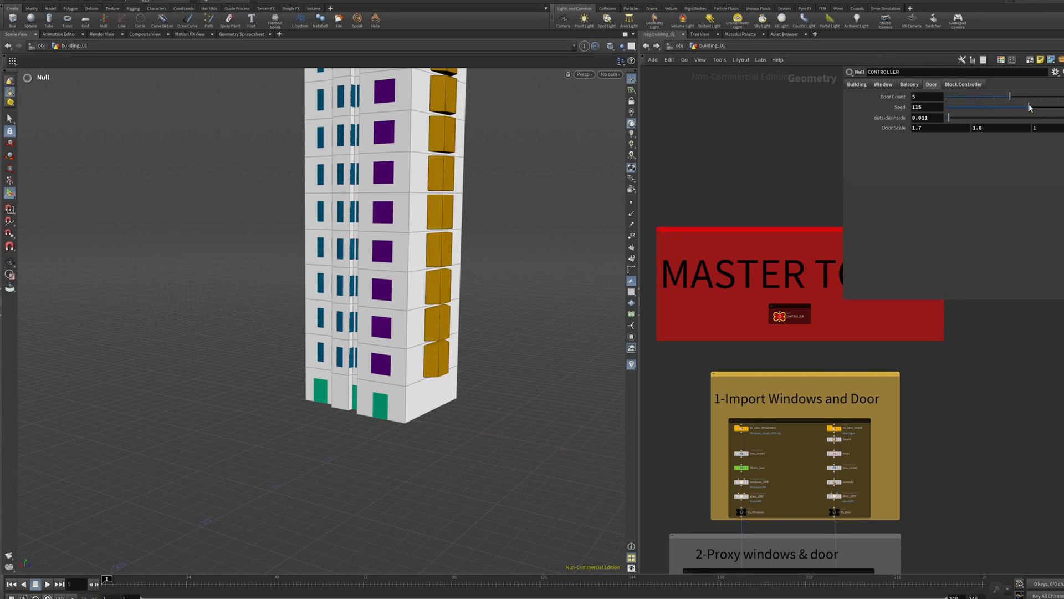
left_click_drag(1011, 107, 953, 107)
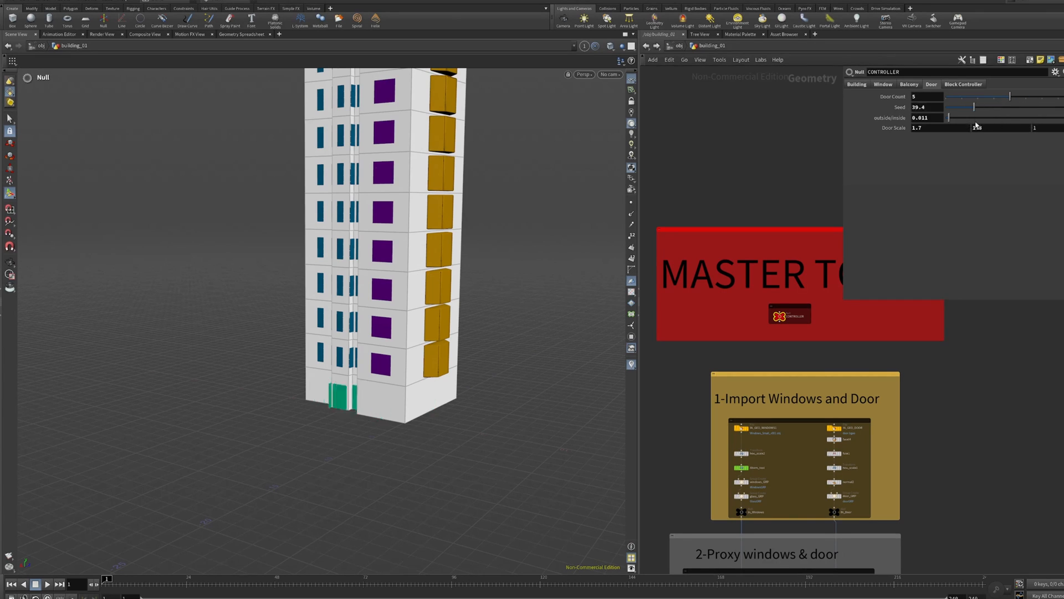
left_click_drag(947, 107, 981, 107)
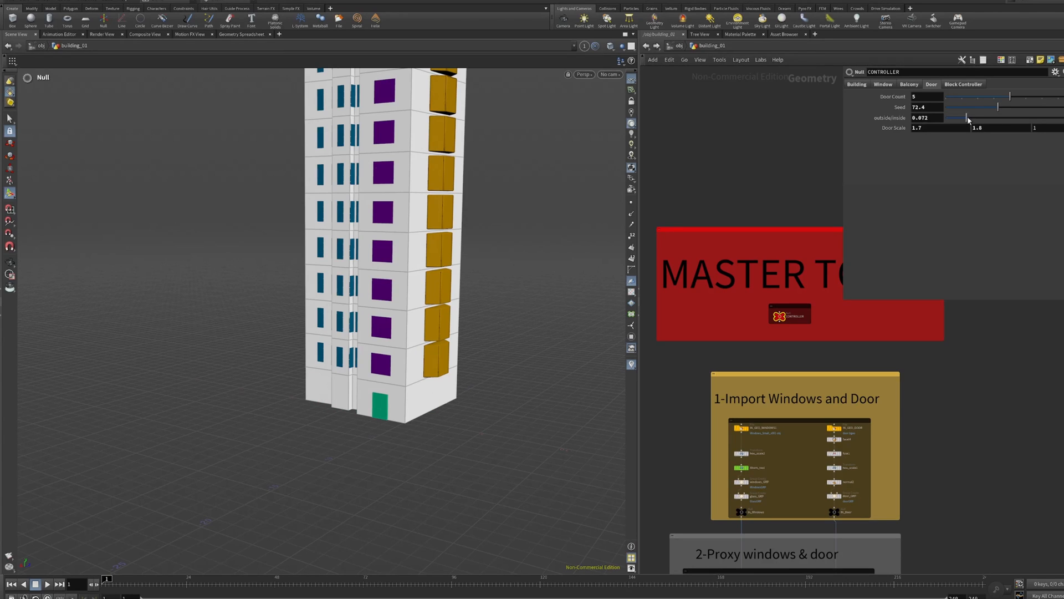
left_click_drag(964, 117, 931, 117)
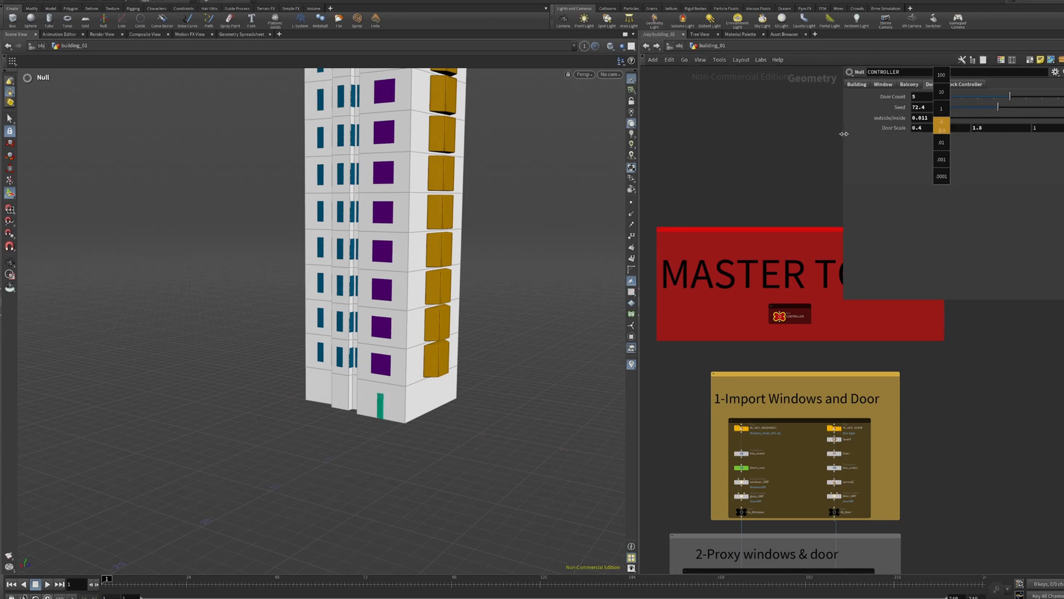
left_click_drag(942, 127, 988, 127)
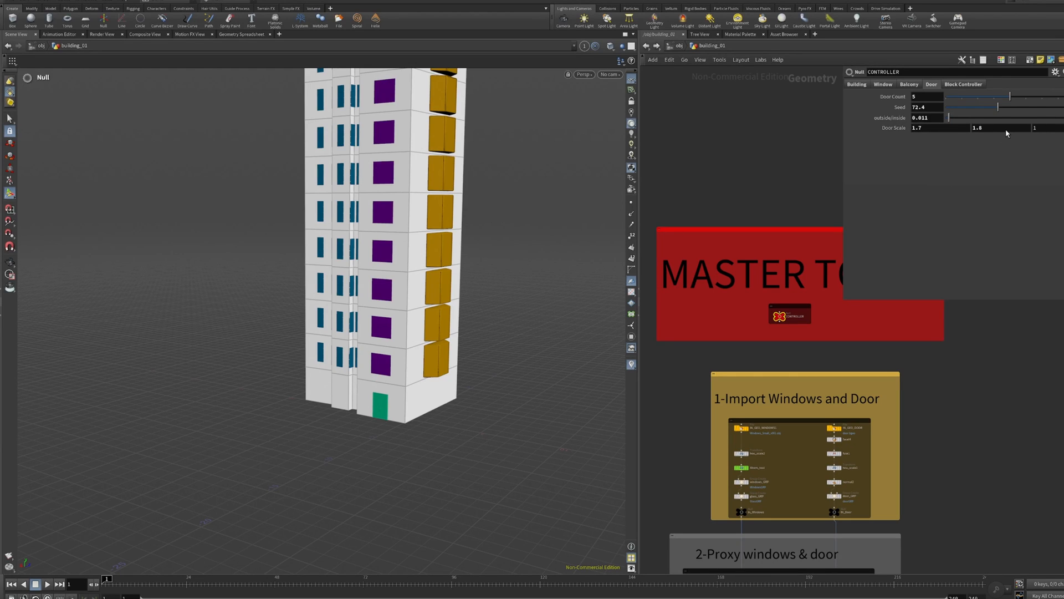
left_click(963, 83)
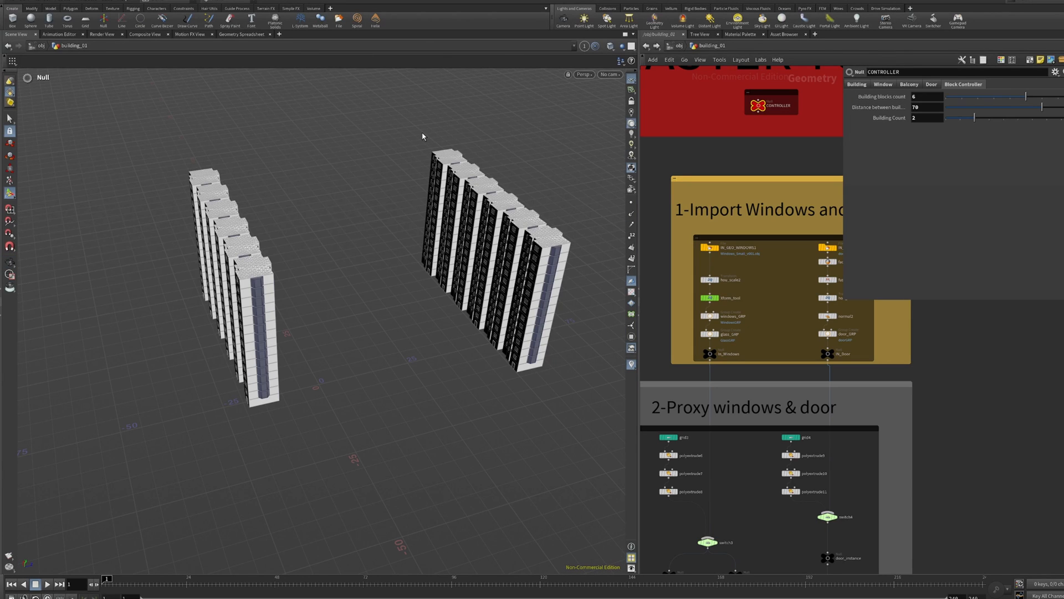
Step: Set Building blocks count to 4, Building Count to 4, and building distance to 70
left_click(926, 96)
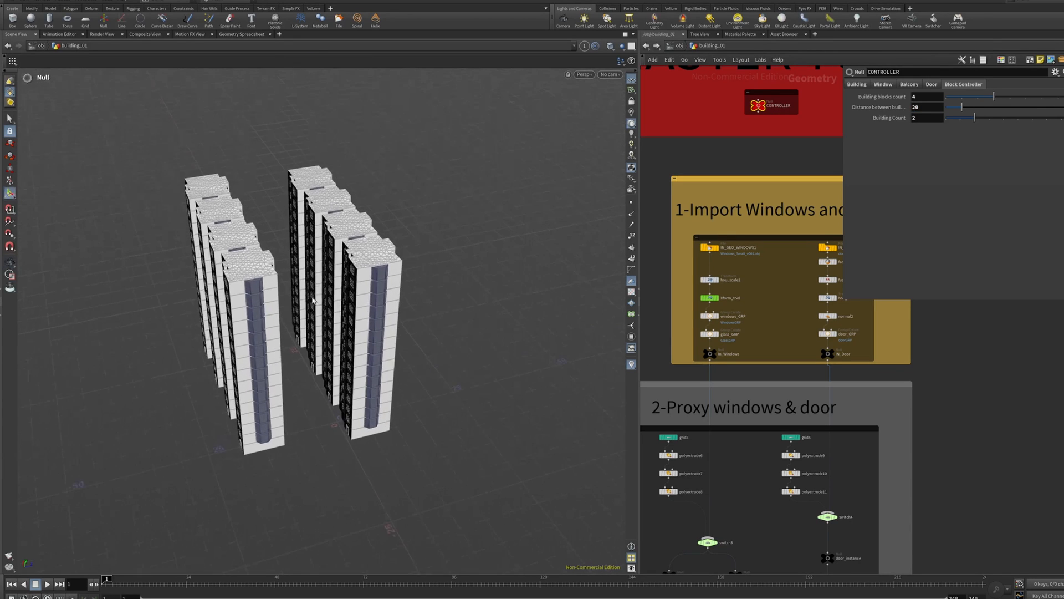
left_click_drag(312, 299, 319, 319)
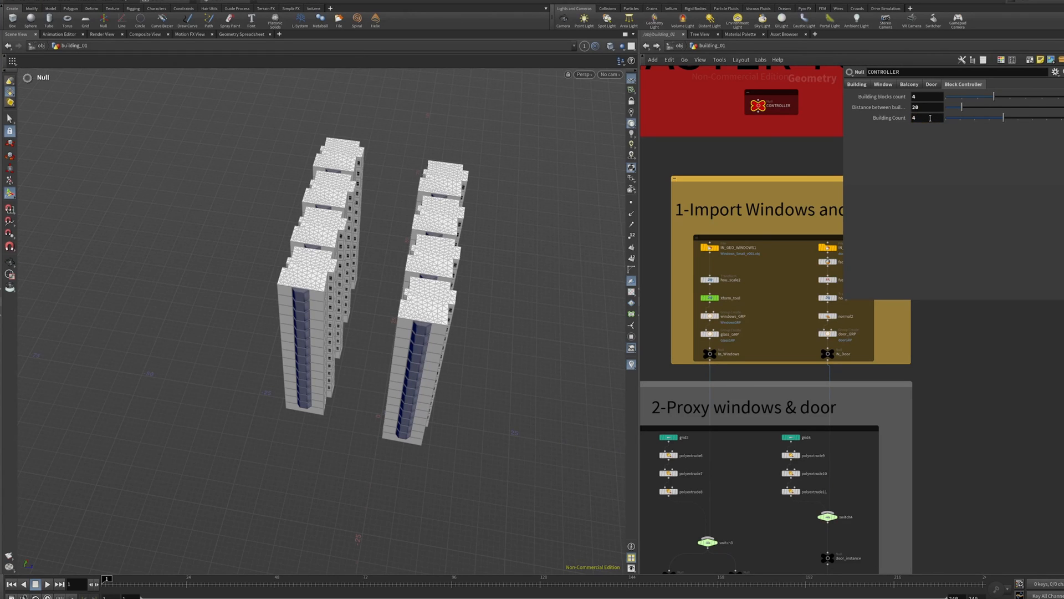
left_click(925, 107)
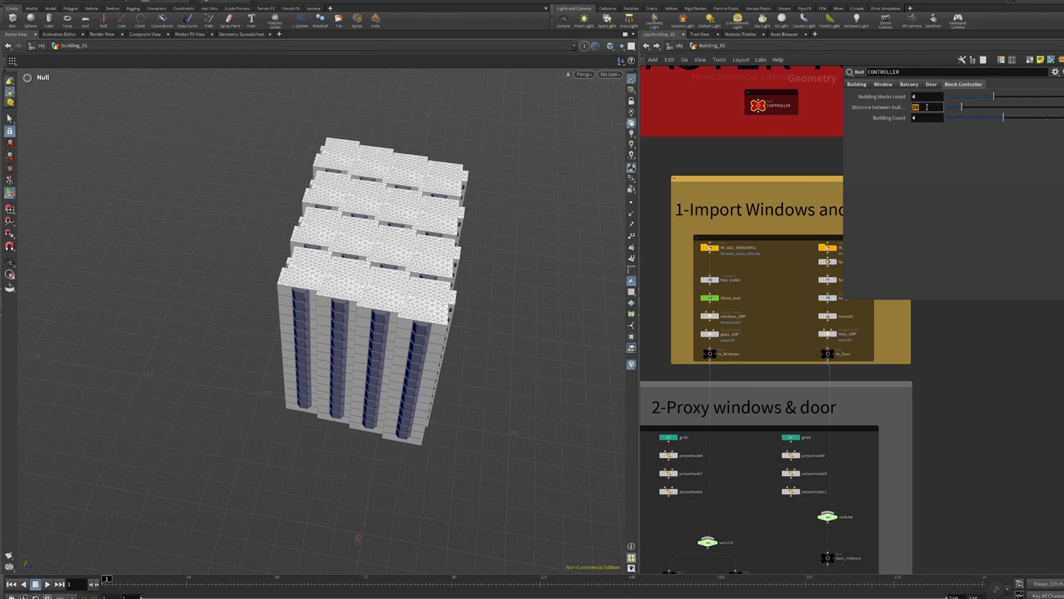
type("70")
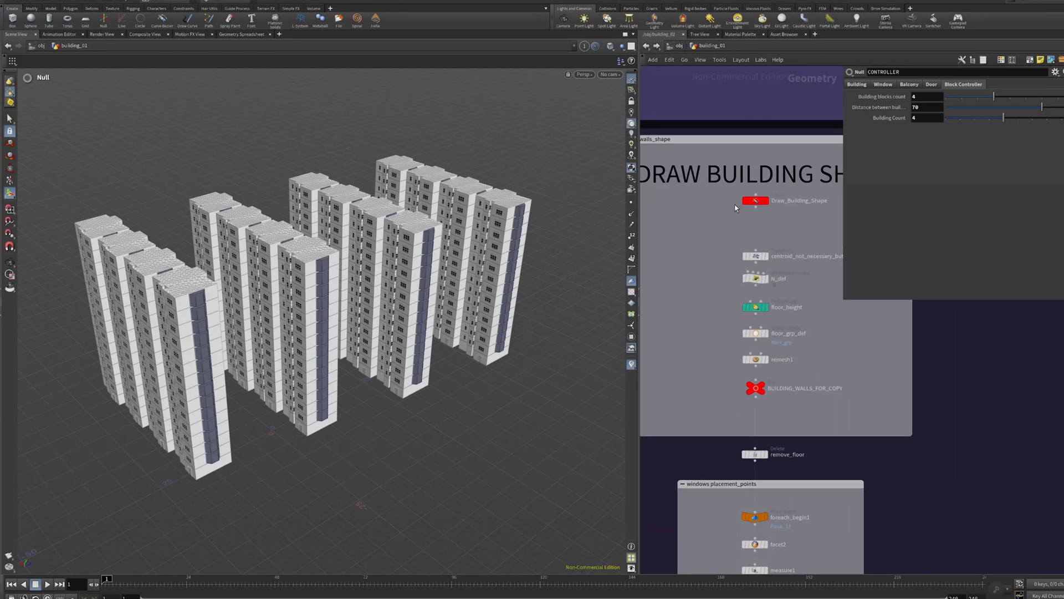
Step: Select the Draw_Building_Shape curve to display the footprint and start a new curve
left_click(755, 200)
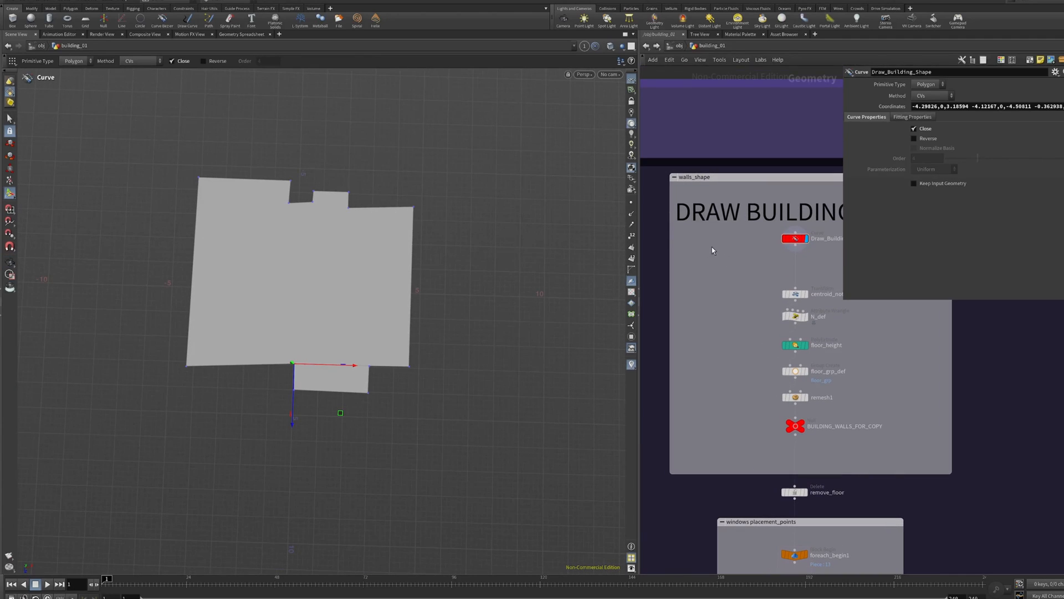
key("Tab")
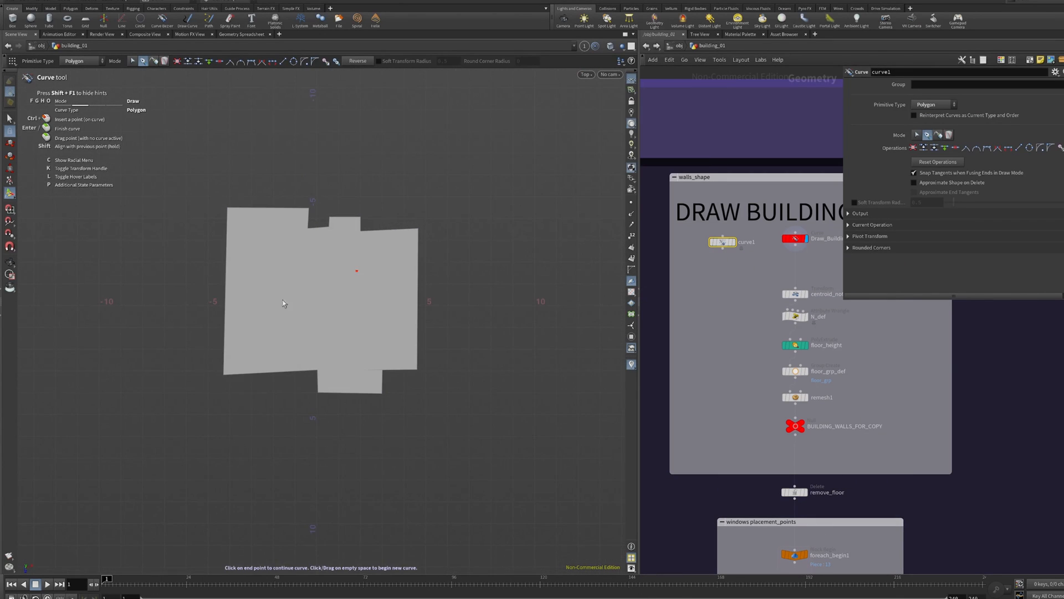
Step: Draw a cross-shaped footprint polygon, add a Reverse node, and display the ALL null
left_click(224, 282)
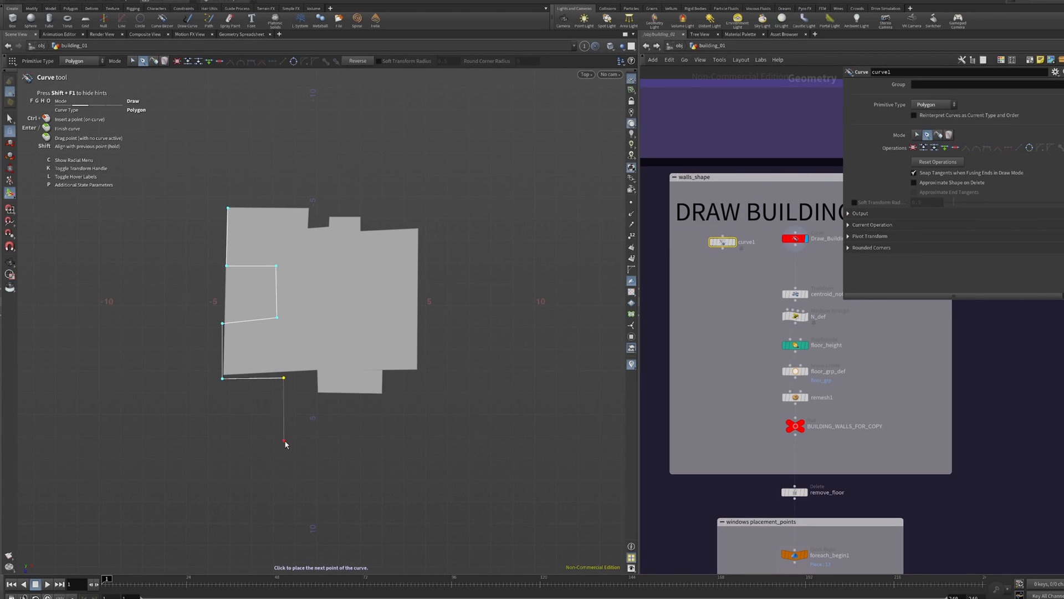
left_click(374, 379)
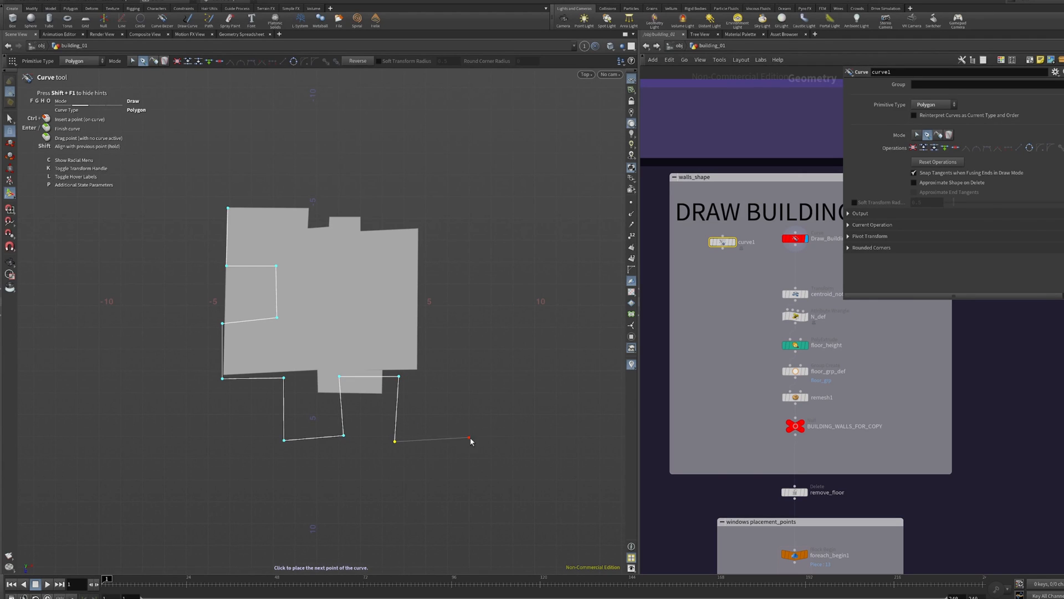
left_click(538, 374)
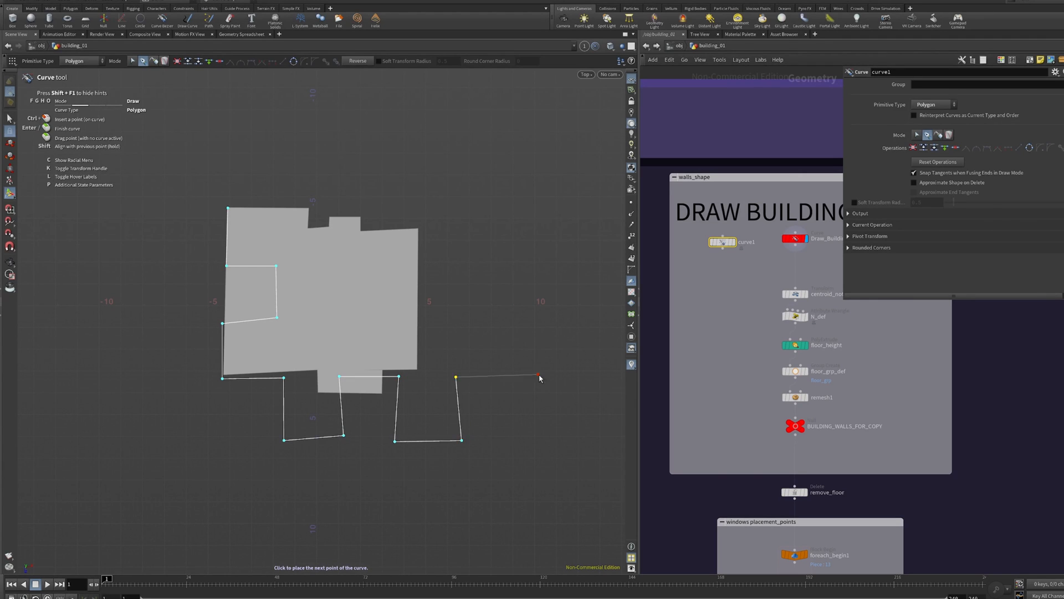
left_click(529, 375)
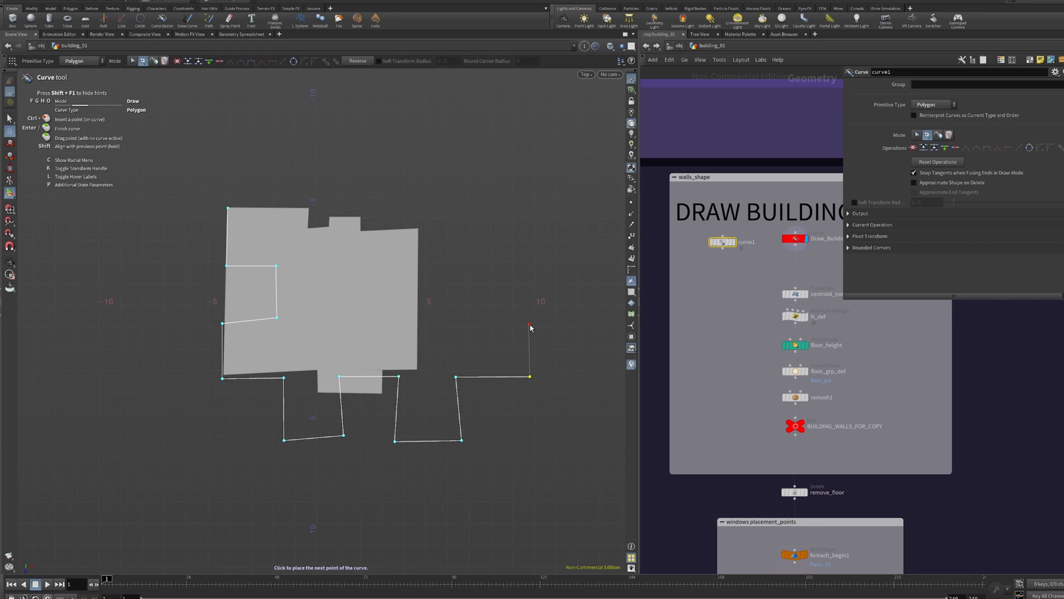
left_click(452, 326)
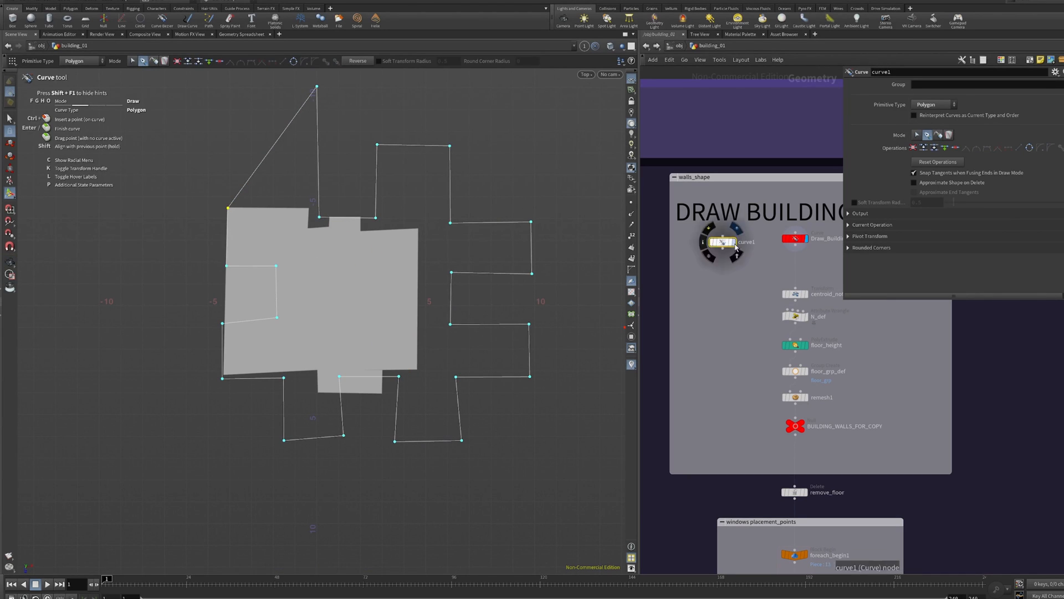
left_click(585, 74)
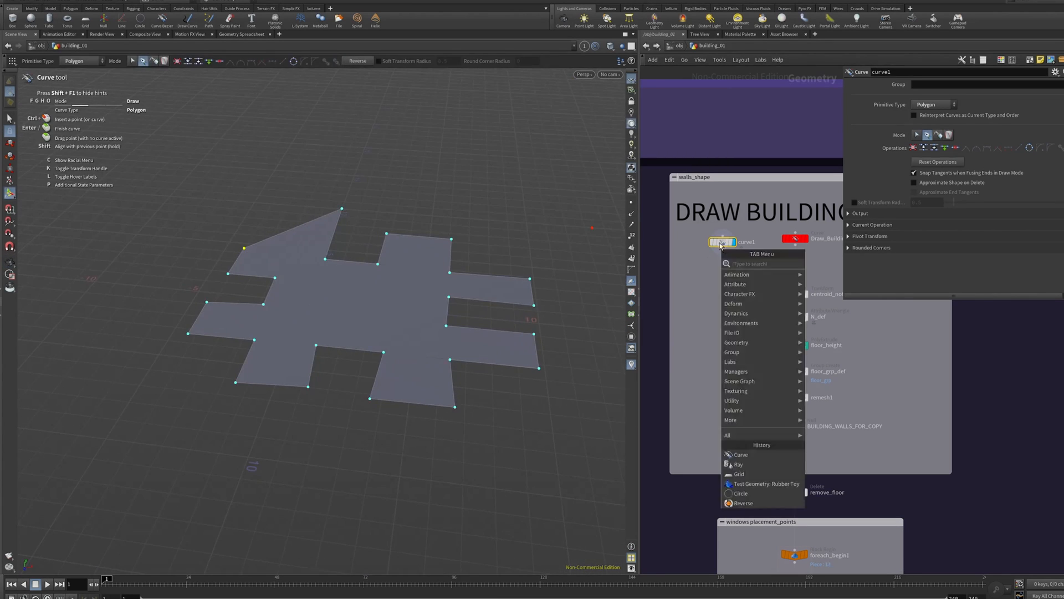
key("Escape")
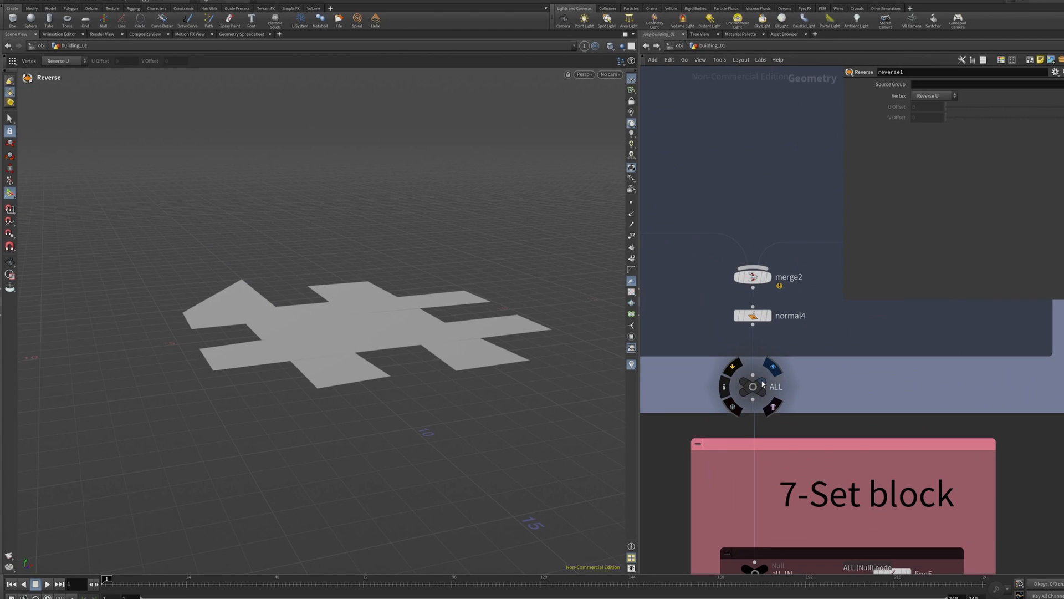
left_click(750, 386)
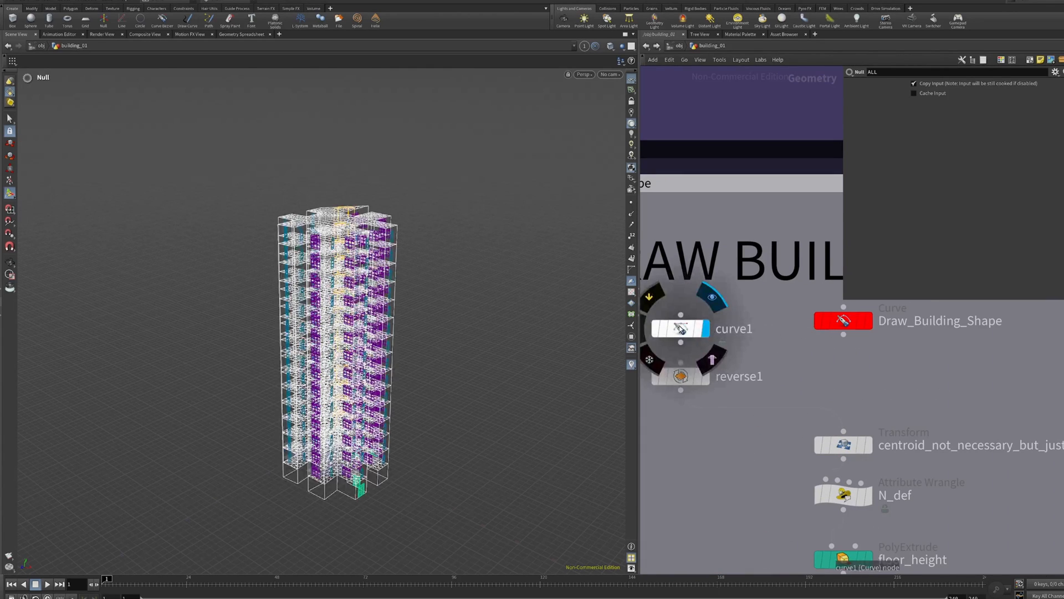
Step: Add a Circle on the ZX Plane, enlarge its uniform scale, and wire reverse1 after it
left_click(681, 328)
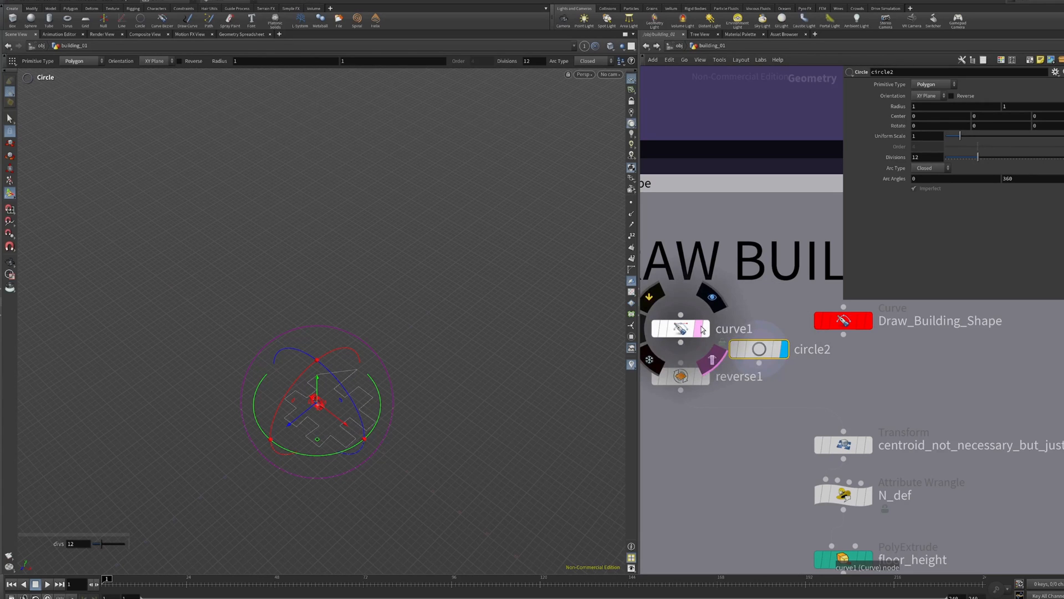
left_click(926, 96)
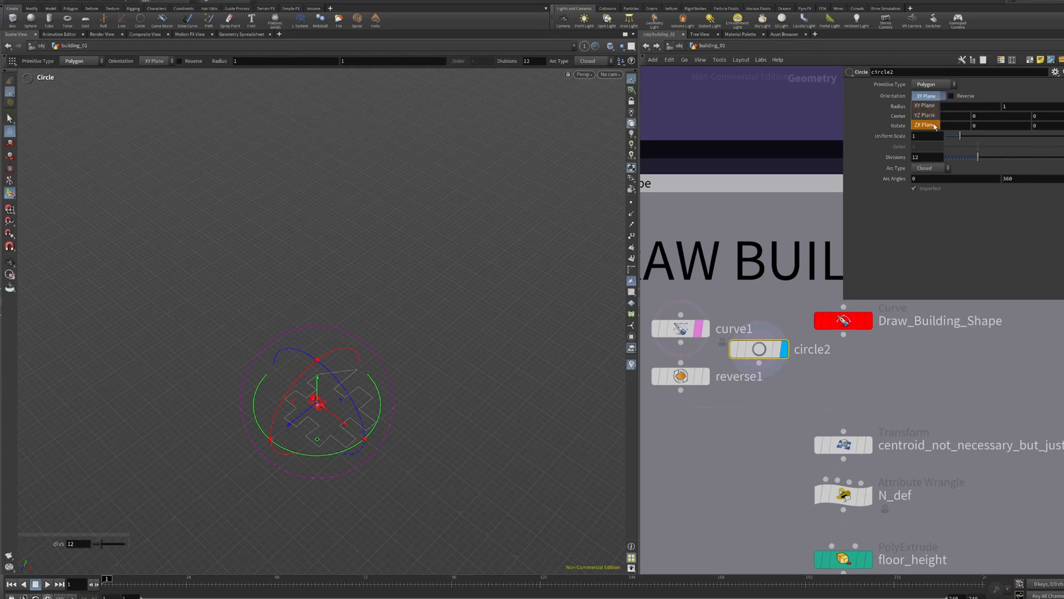
left_click(925, 124)
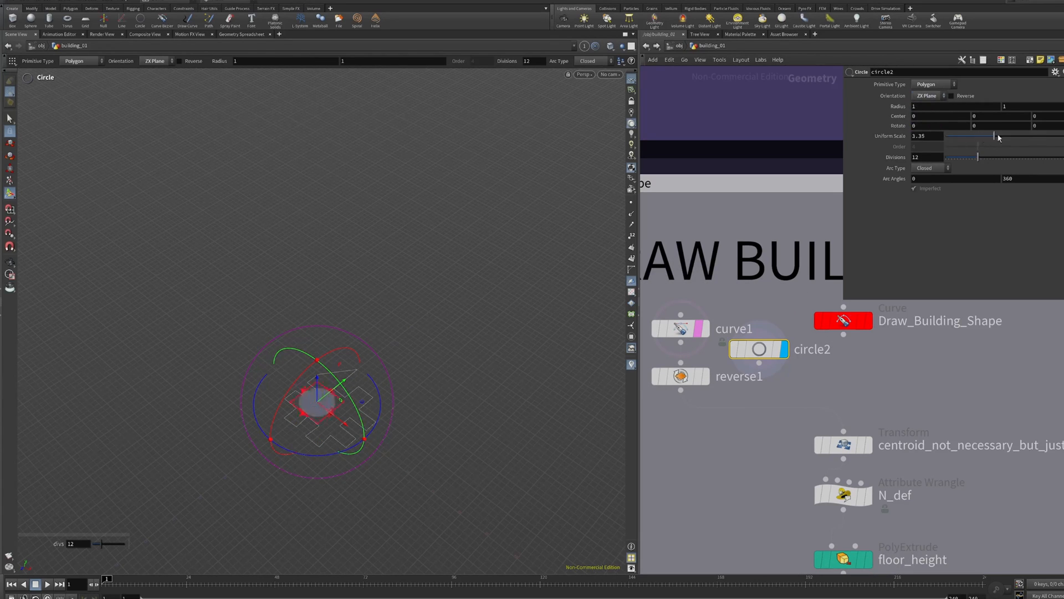
left_click_drag(995, 136, 1008, 135)
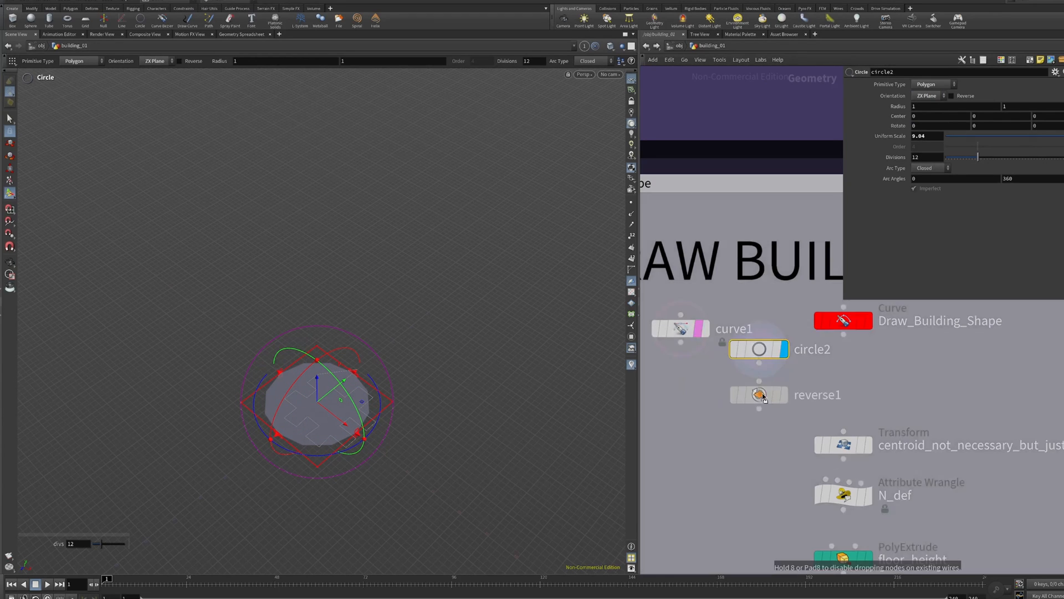
left_click(758, 395)
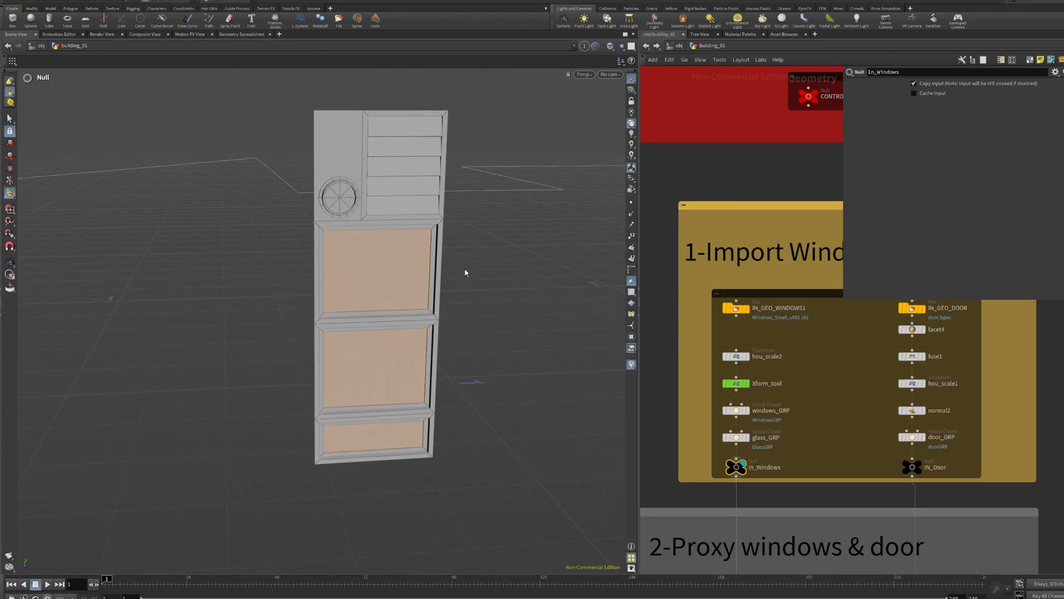
Step: Display the imported door, then inspect polyextrude8 and switch3 in the proxy windows chapter
left_click(908, 466)
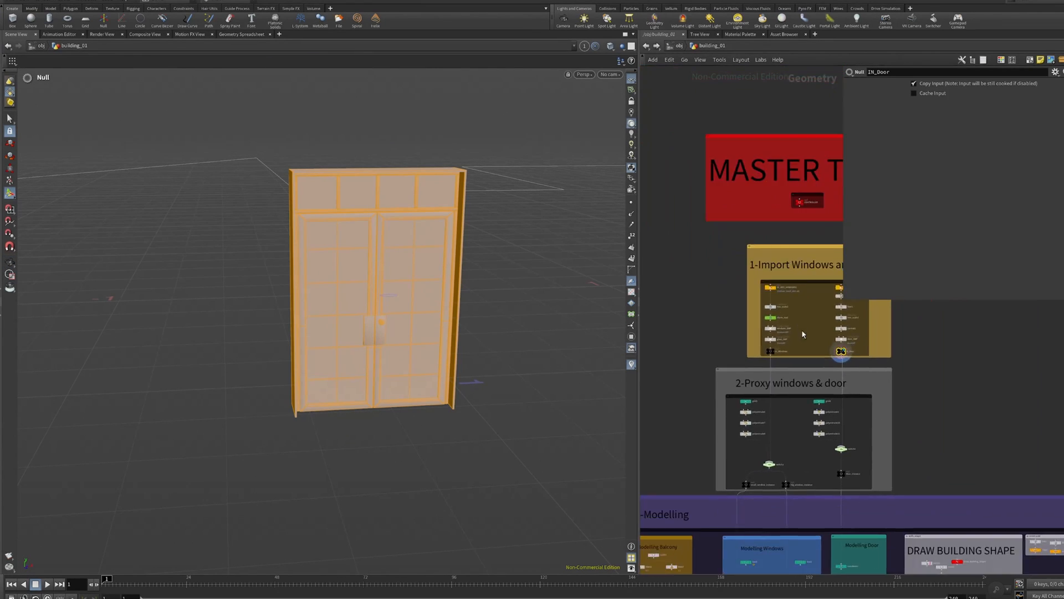
mouse_move(944, 345)
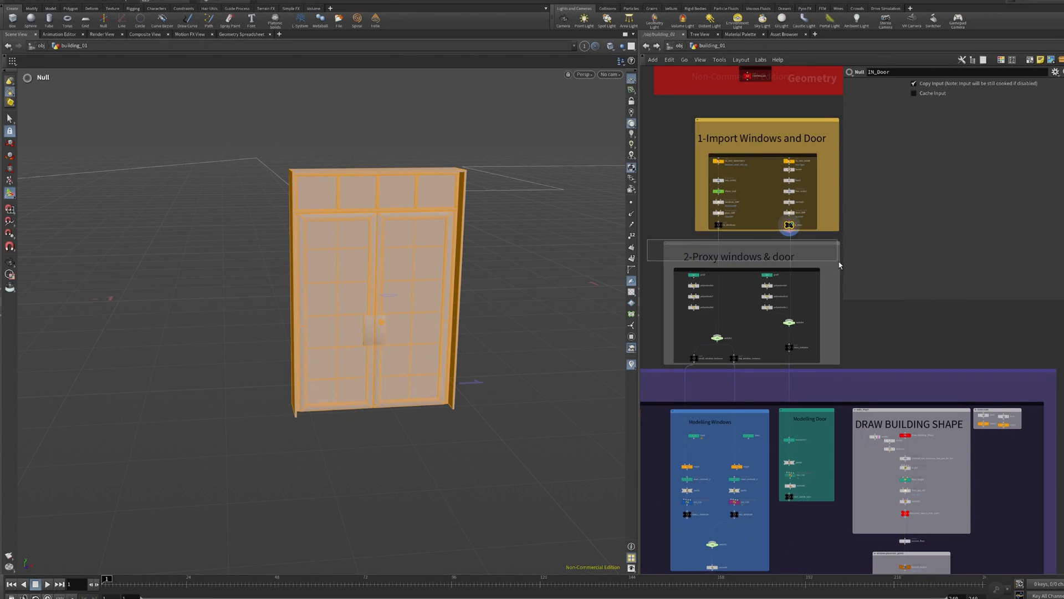
left_click(739, 256)
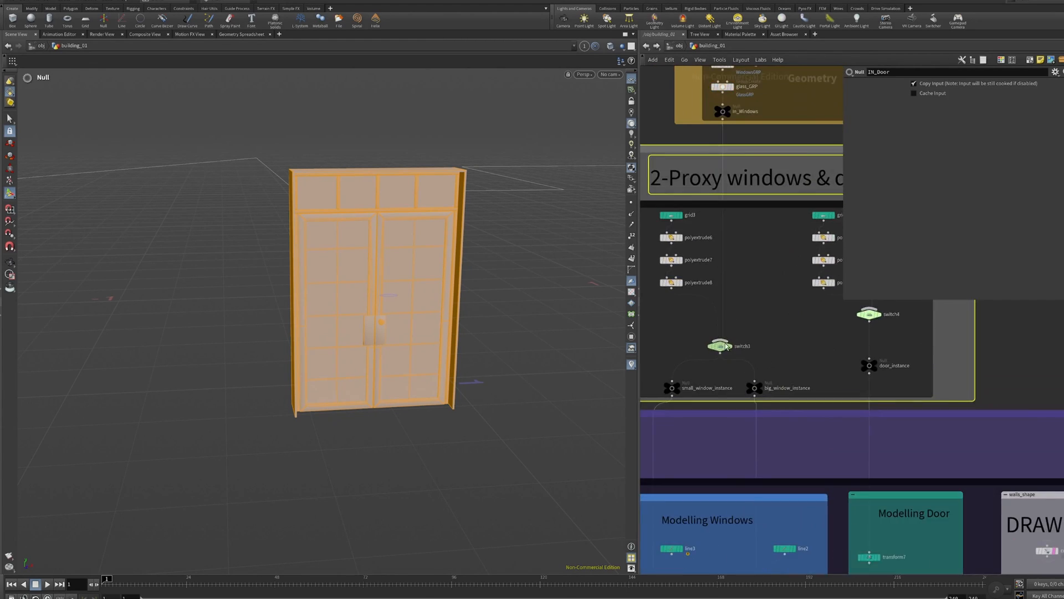
left_click(671, 283)
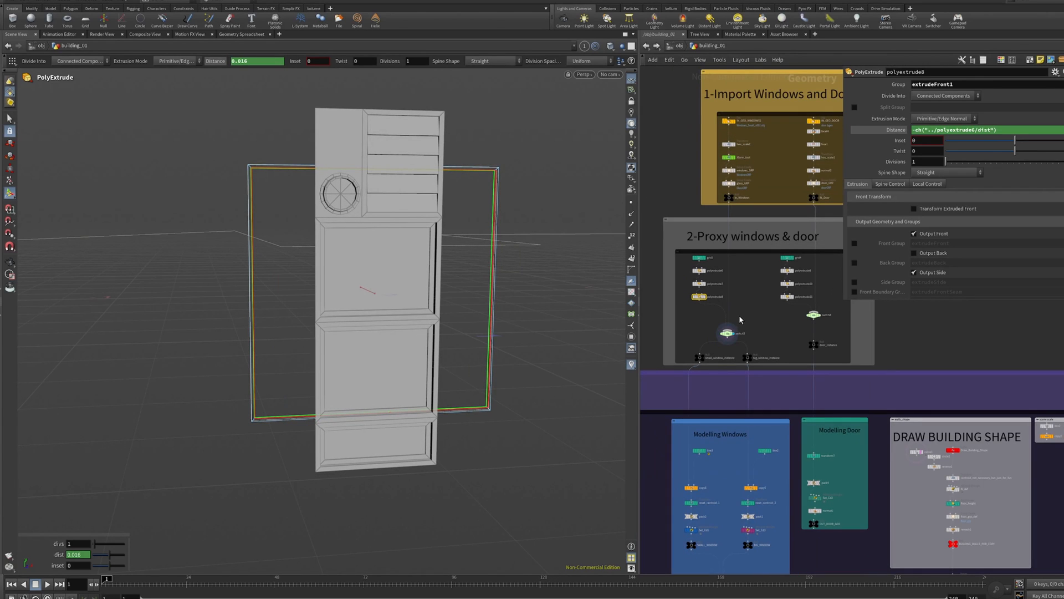
left_click(723, 334)
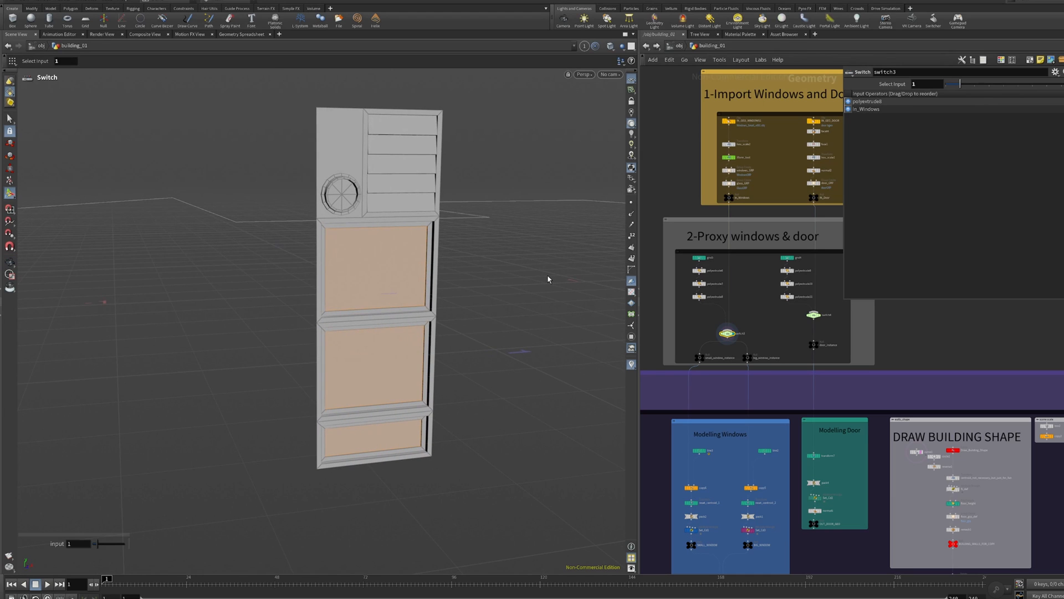
scroll("down", 3)
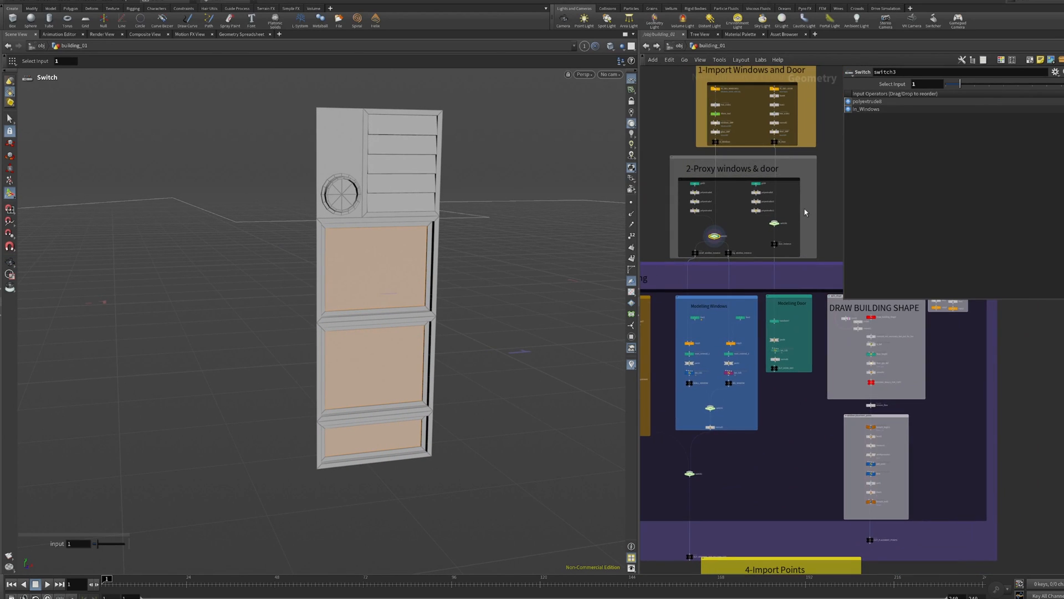
mouse_move(714, 223)
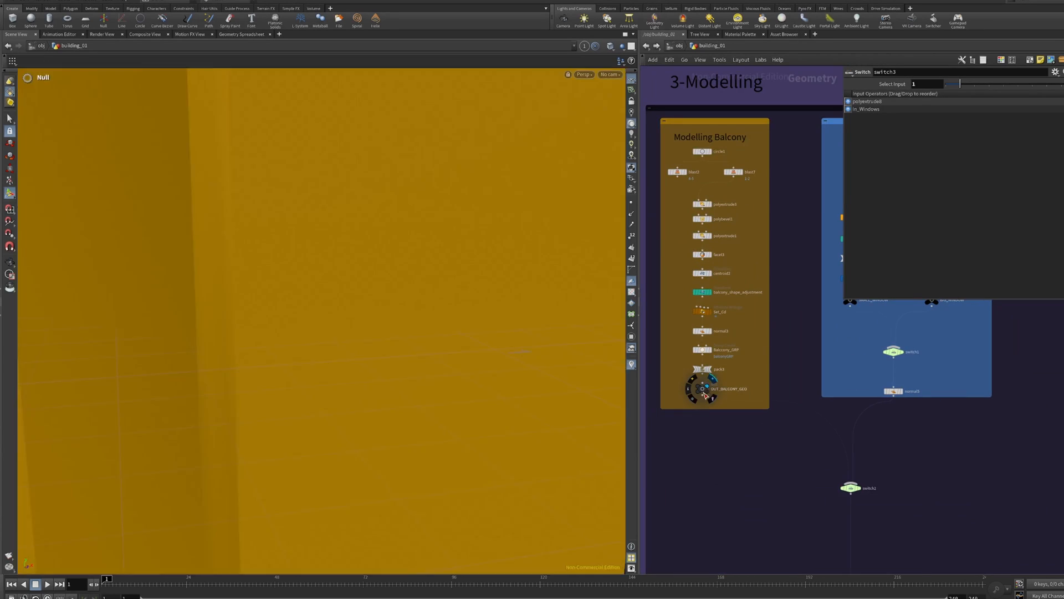
Step: Display the balcony geometry, the combined window panel, then the small and big windows separately
left_click(698, 389)
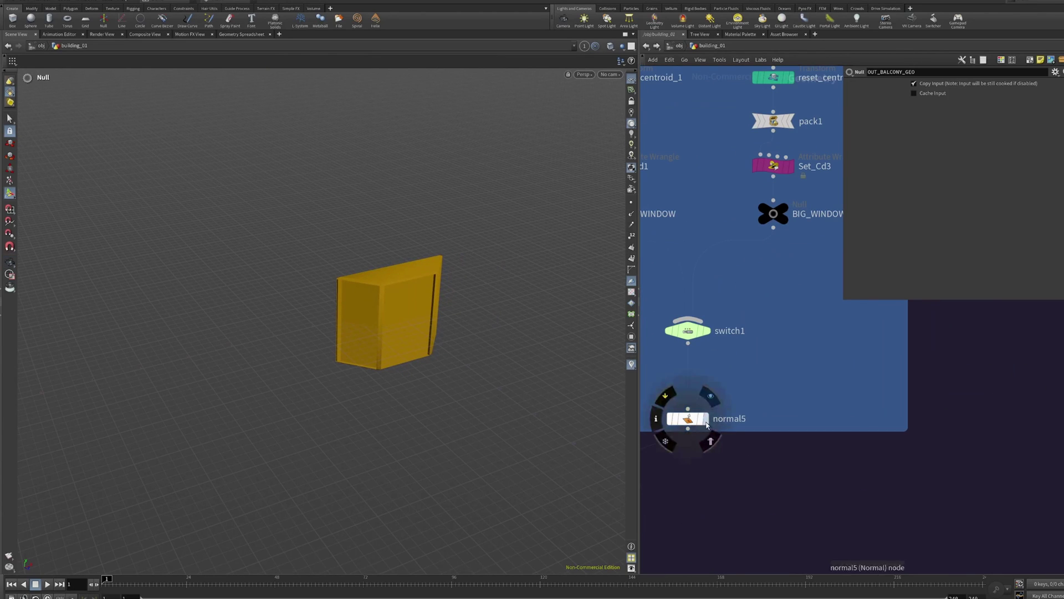
left_click(688, 419)
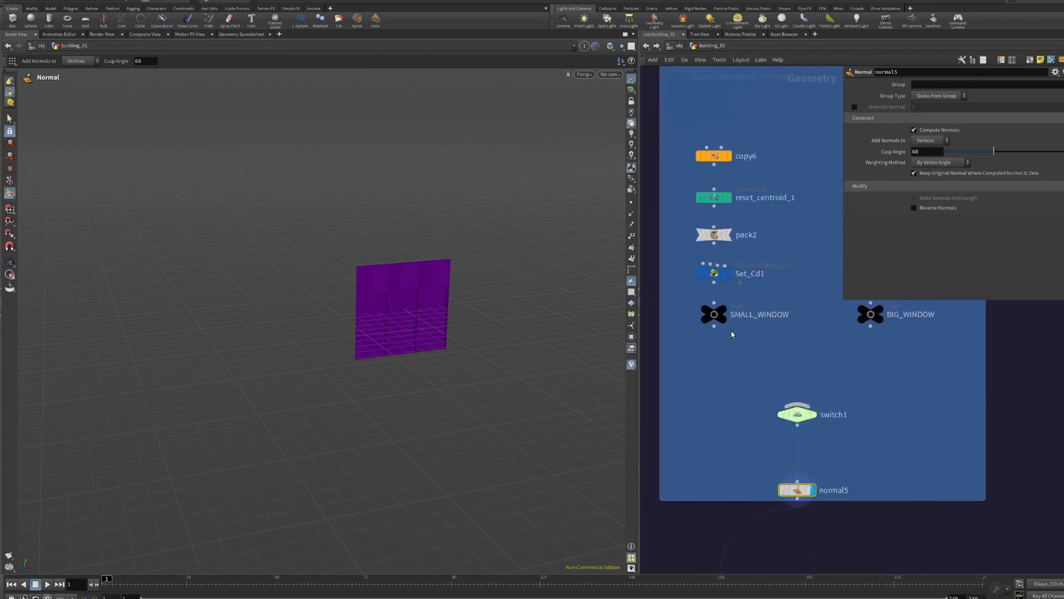
left_click(713, 314)
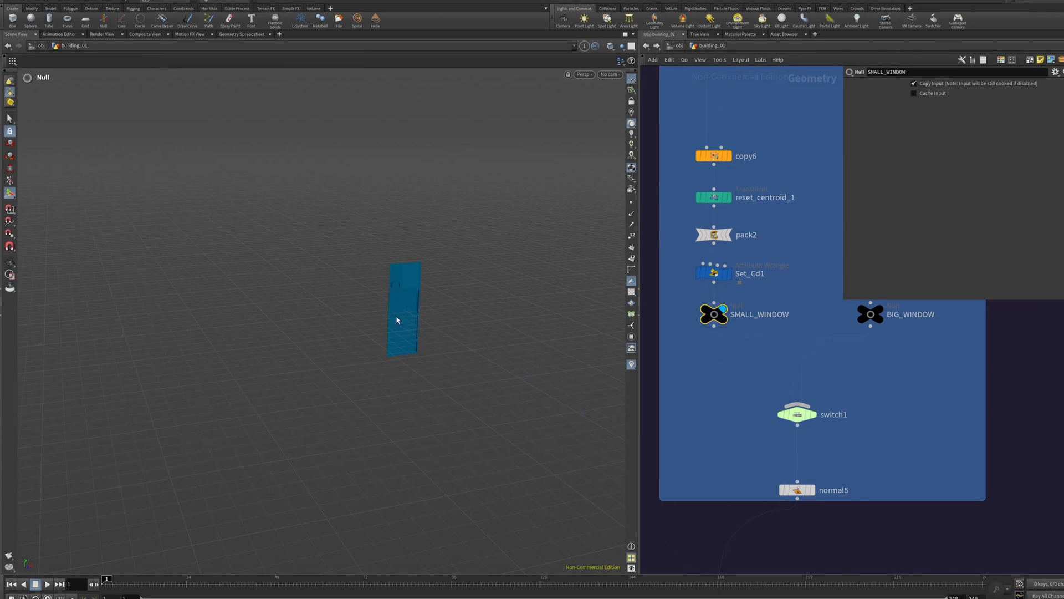
left_click(871, 314)
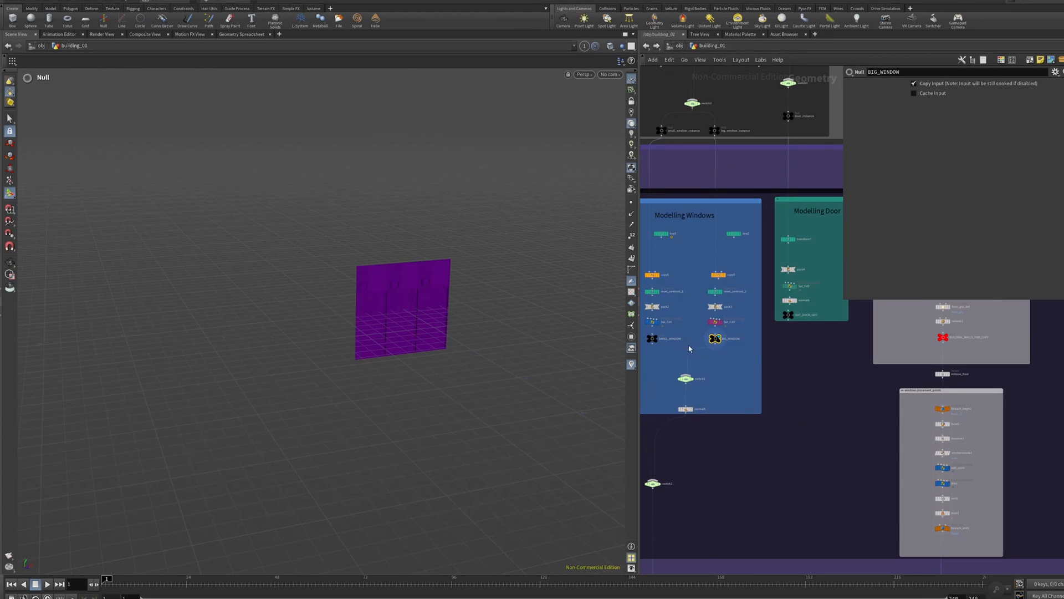
mouse_move(817, 318)
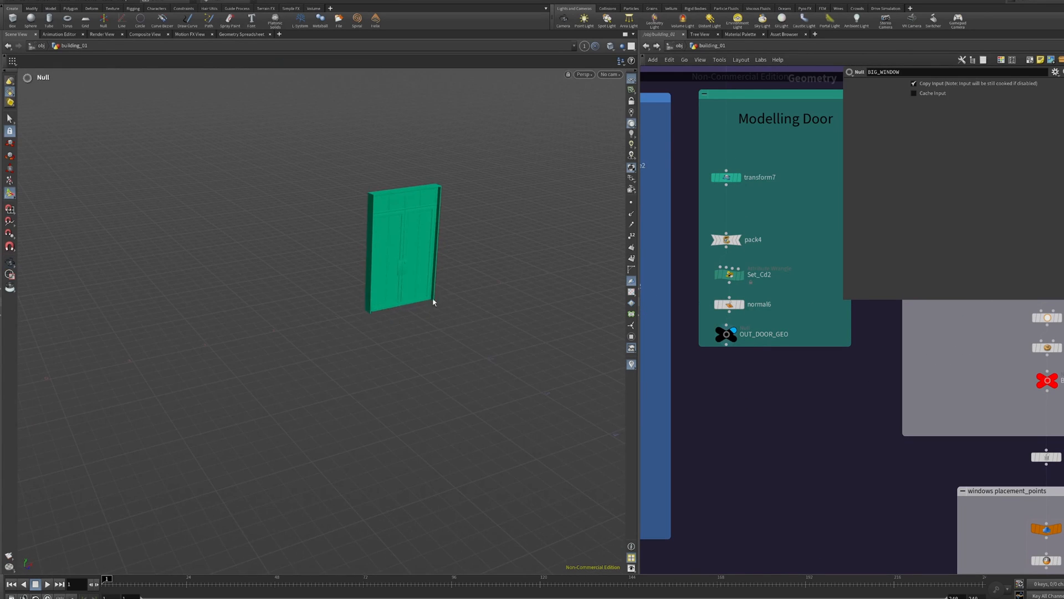
mouse_move(414, 333)
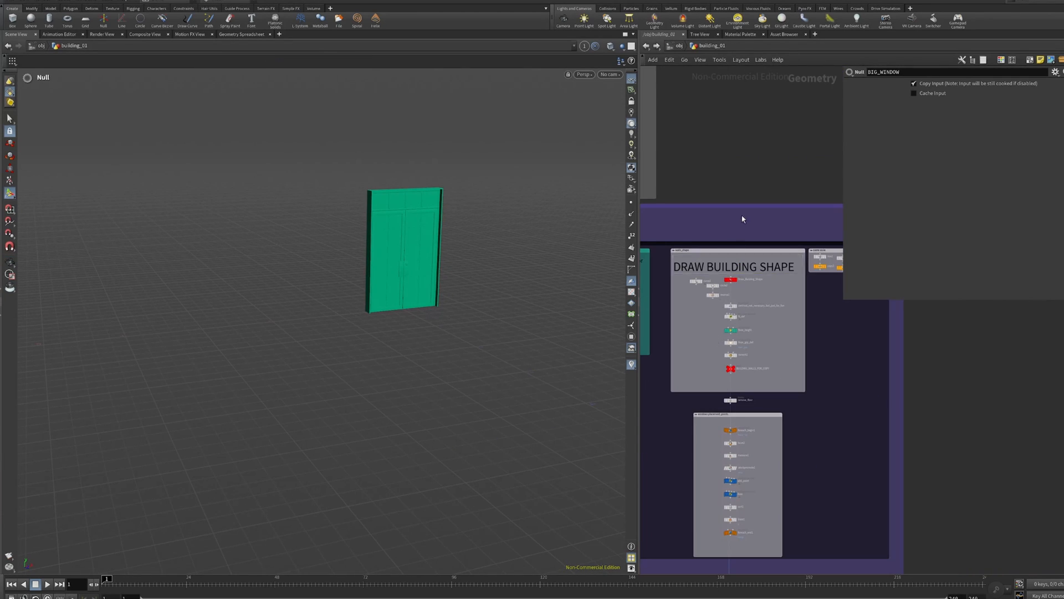
mouse_move(740, 289)
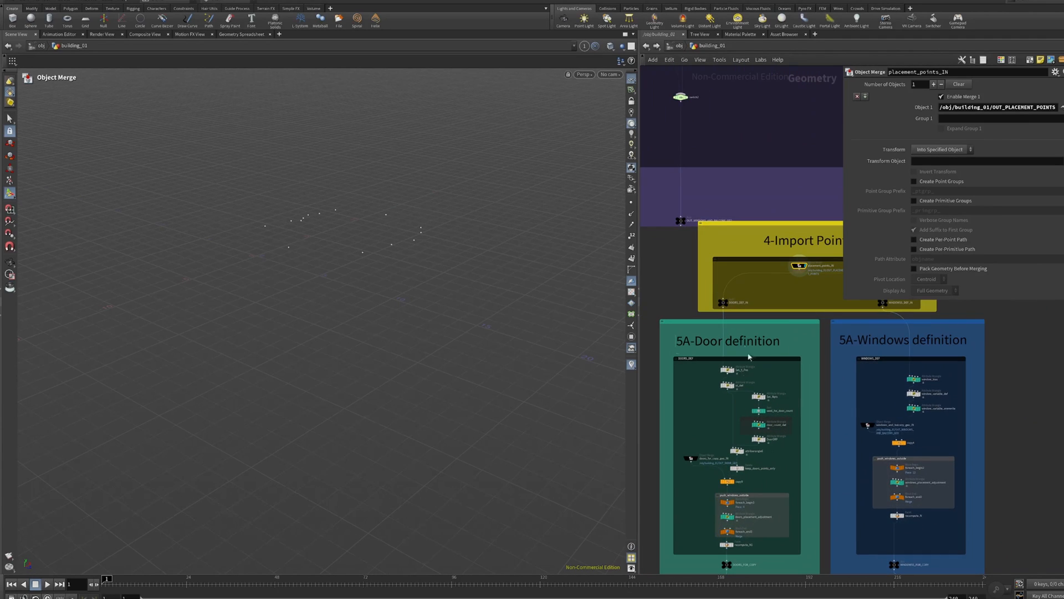
Step: Display the windows copied onto their placement points and orbit to inspect placed doors and windows
scroll("down", 3)
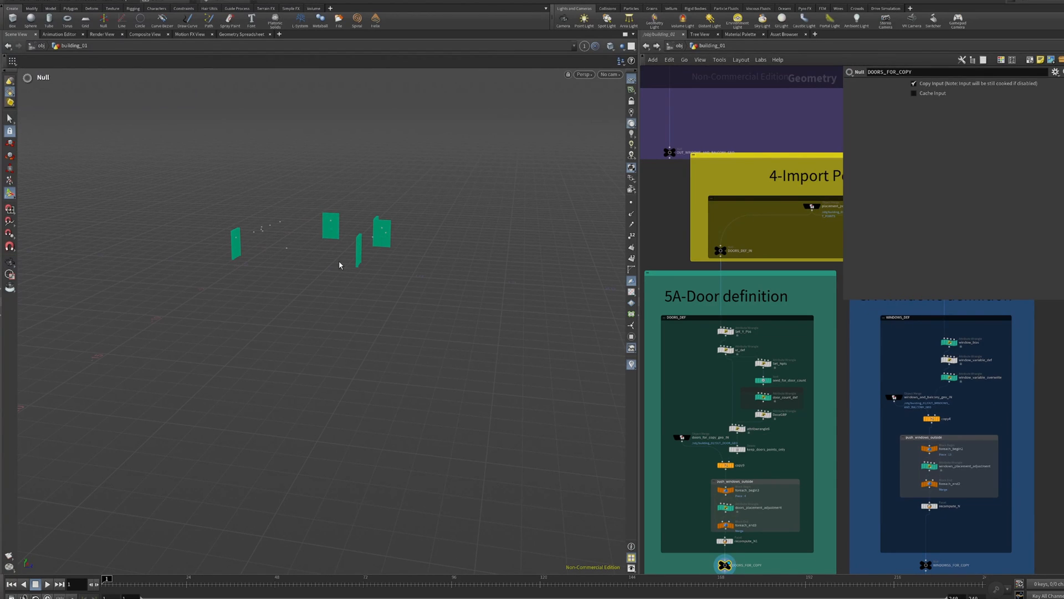
mouse_move(322, 238)
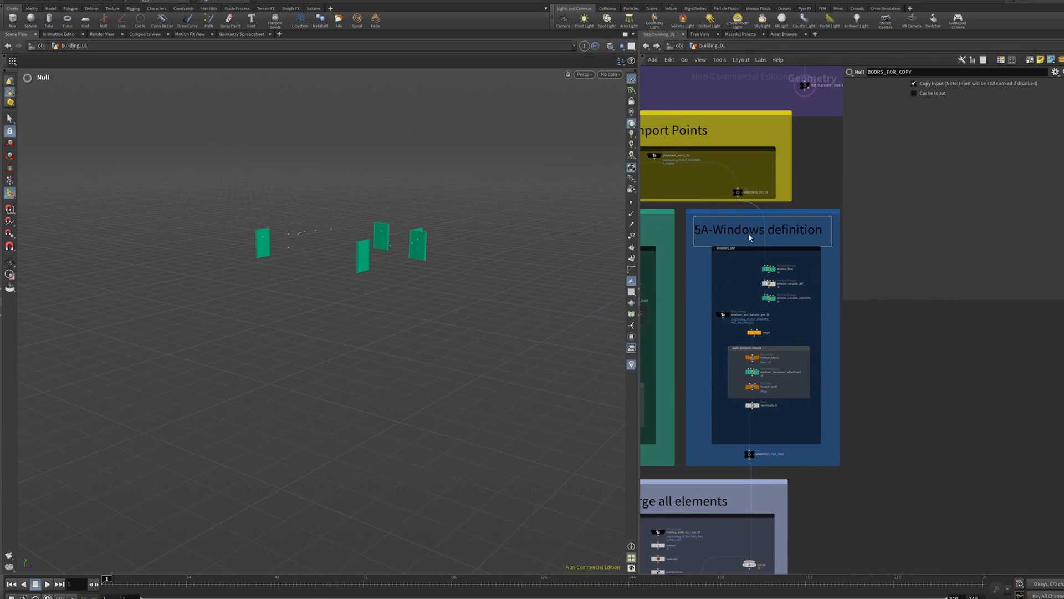
mouse_move(753, 329)
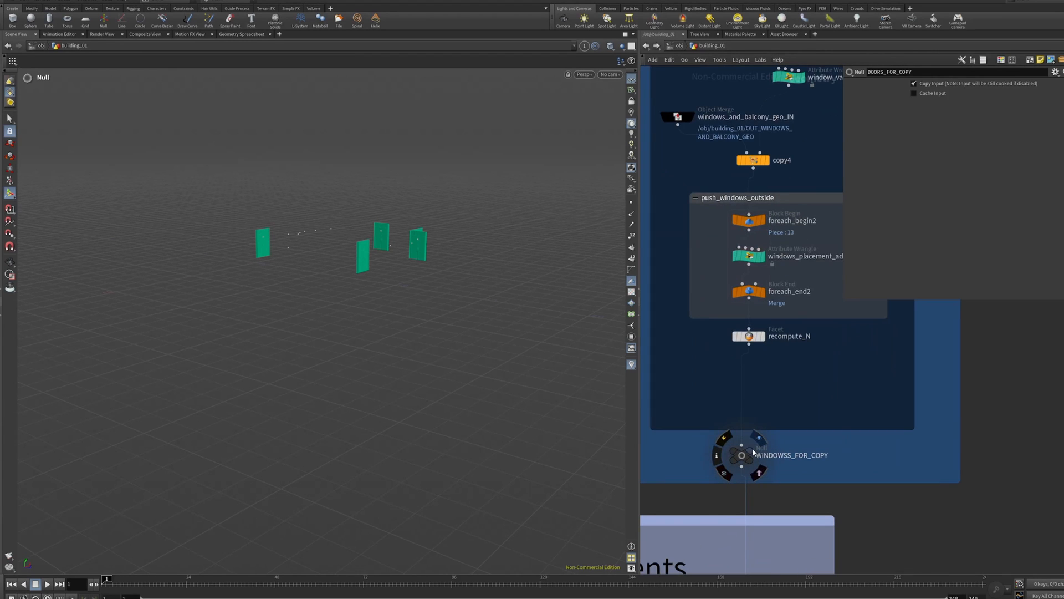
left_click(741, 455)
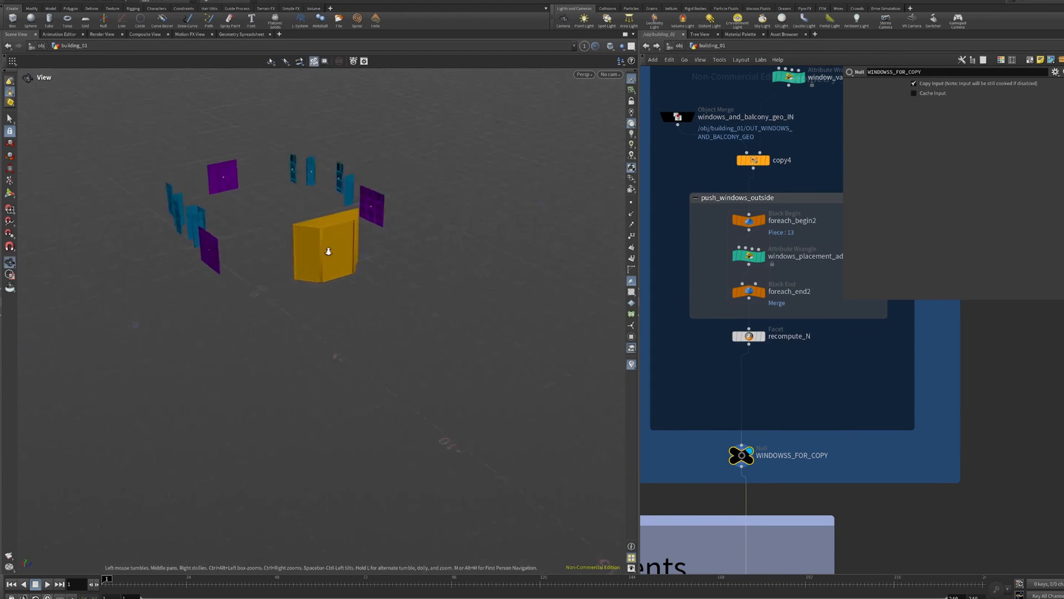
left_click_drag(327, 251, 422, 267)
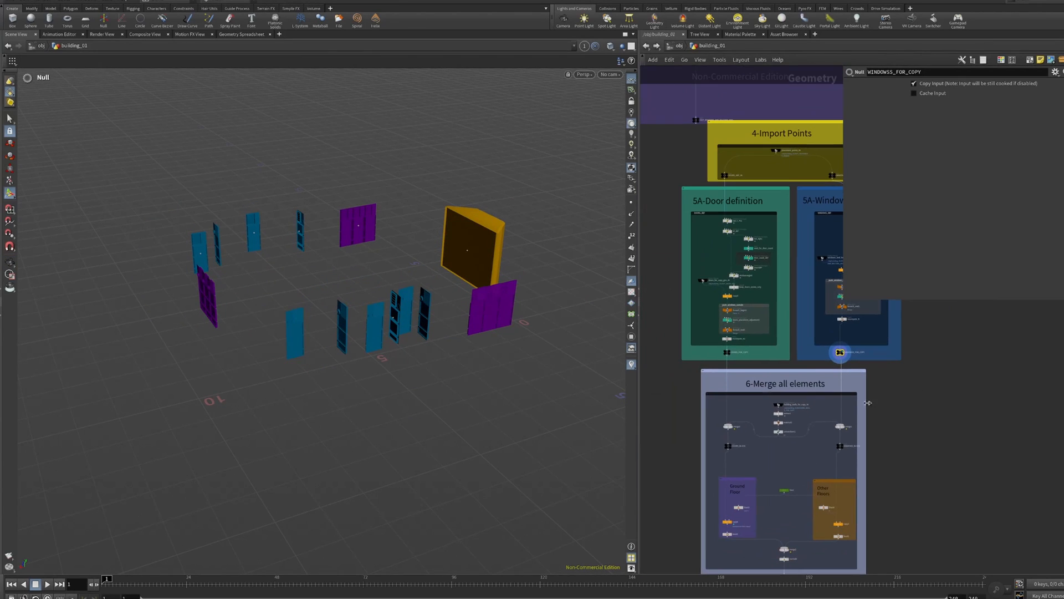
mouse_move(338, 326)
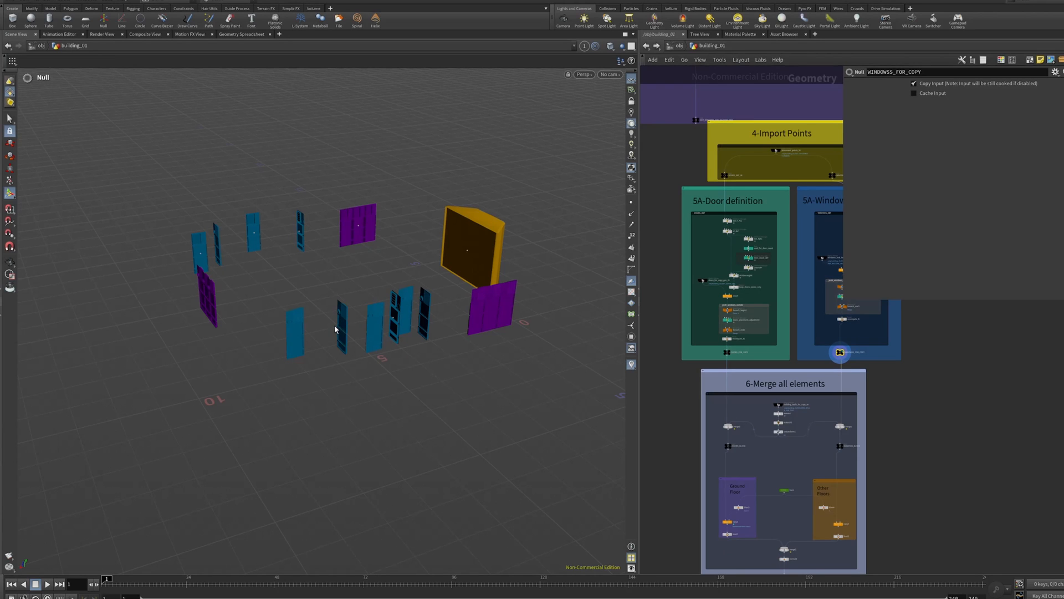
scroll("down", 3)
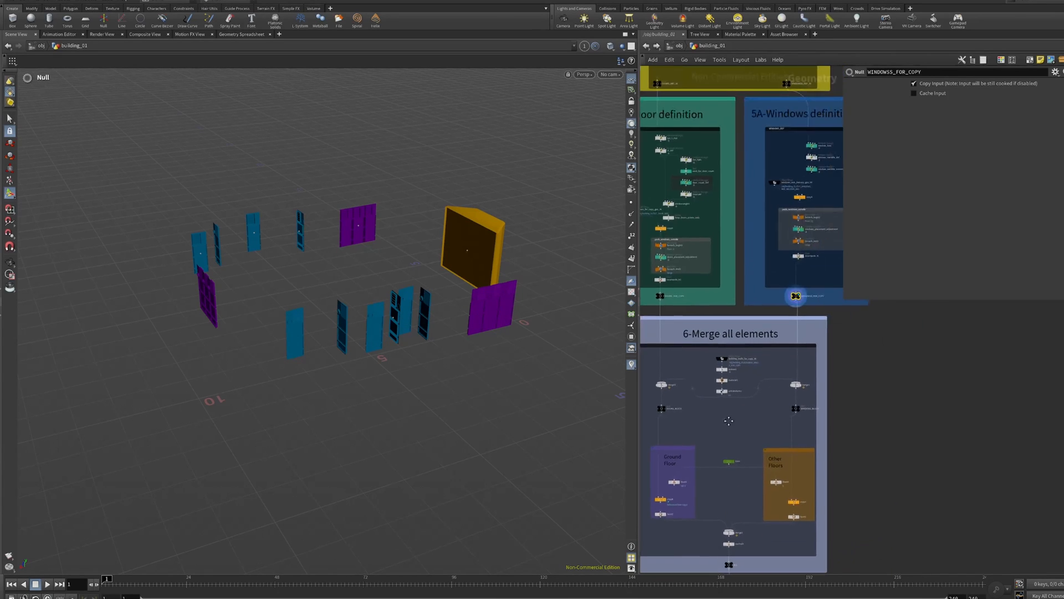
Step: Inspect the line5 and line4 building and row spacing, then display the final output node
scroll("down", 3)
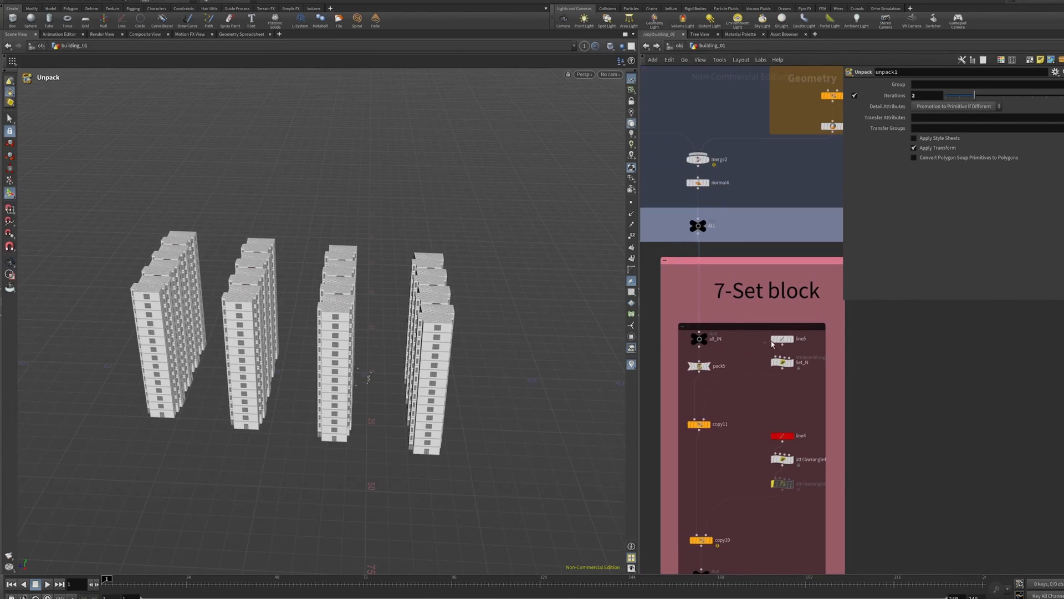
left_click(782, 338)
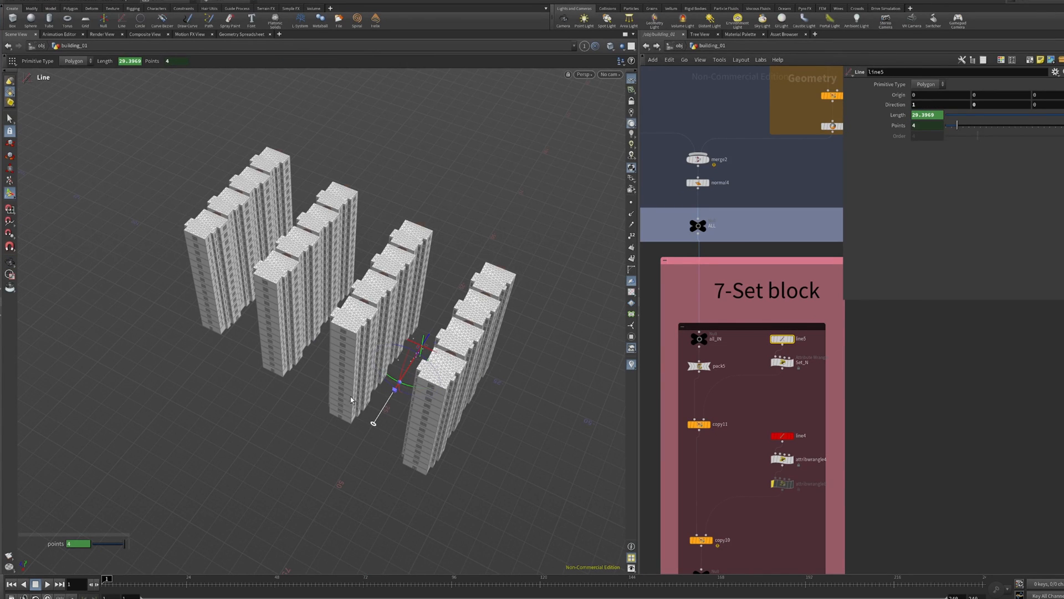
left_click(780, 436)
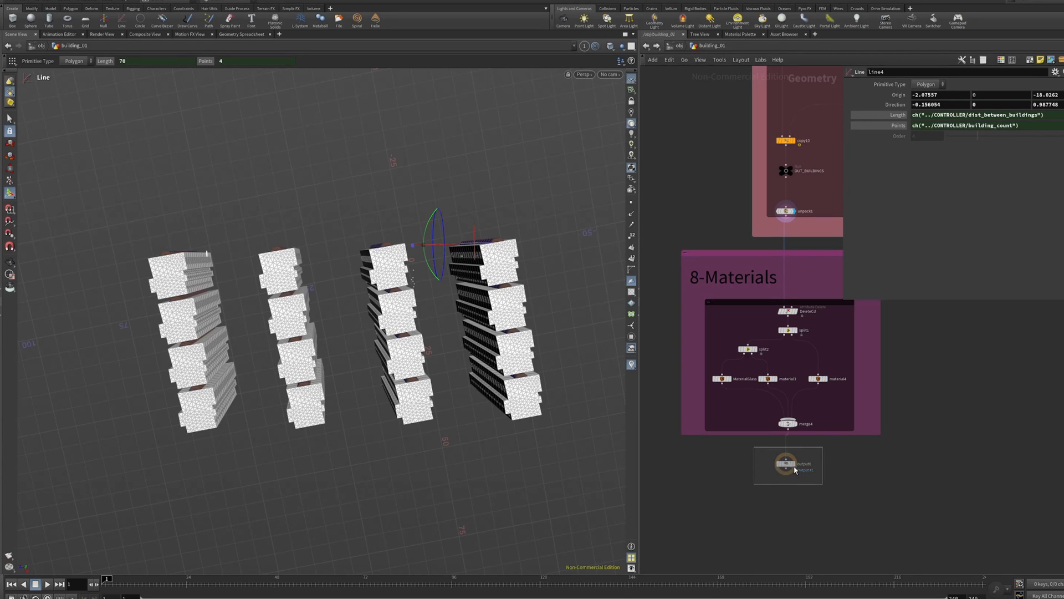
left_click(785, 464)
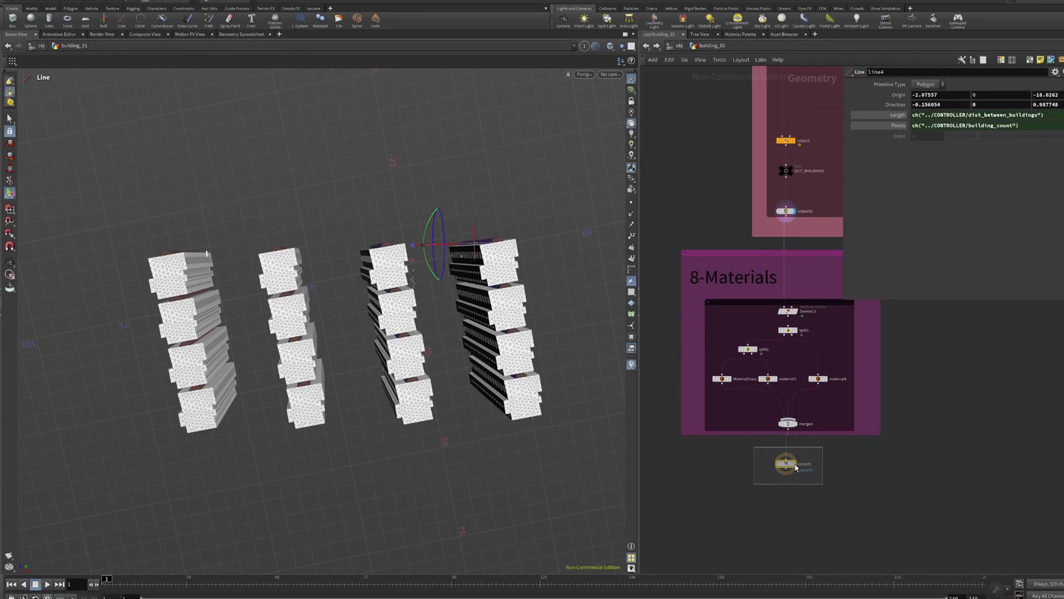
left_click(782, 463)
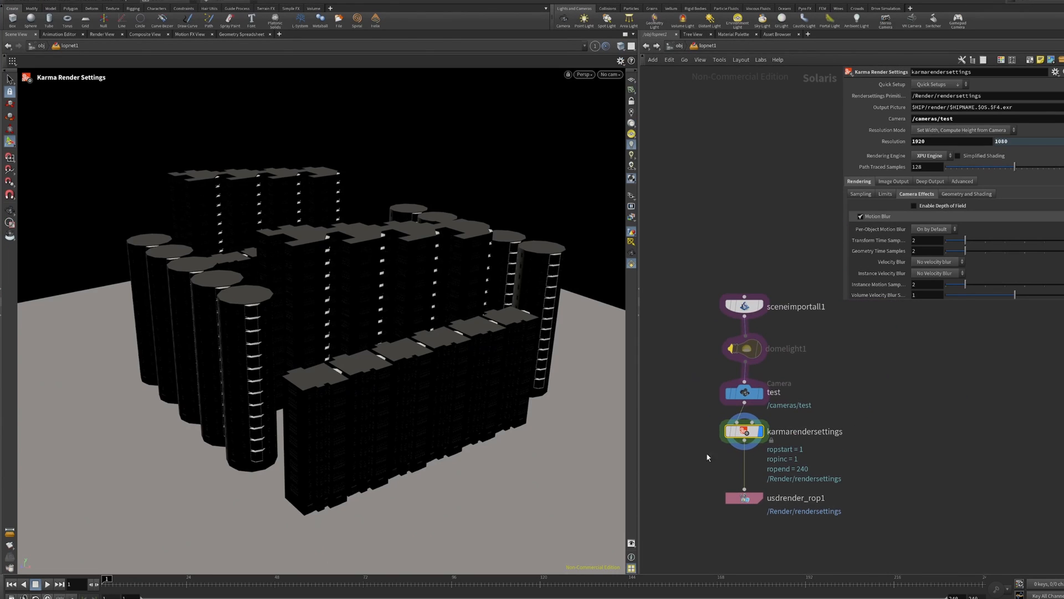
Step: Select the domelight1 node with corsica_beach.exr and view the Karma render in the viewport
left_click(745, 348)
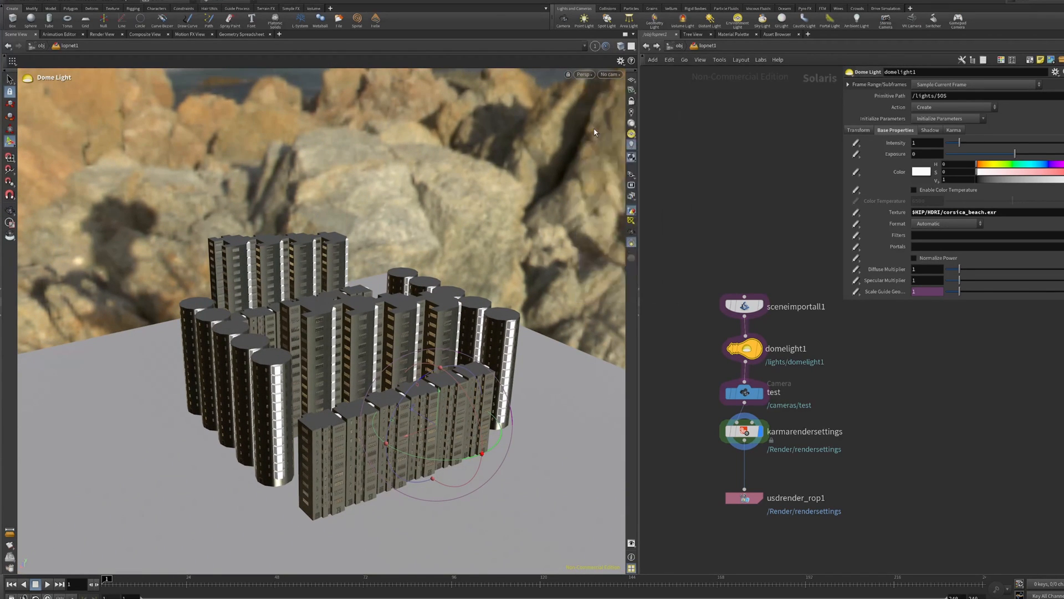
left_click(745, 432)
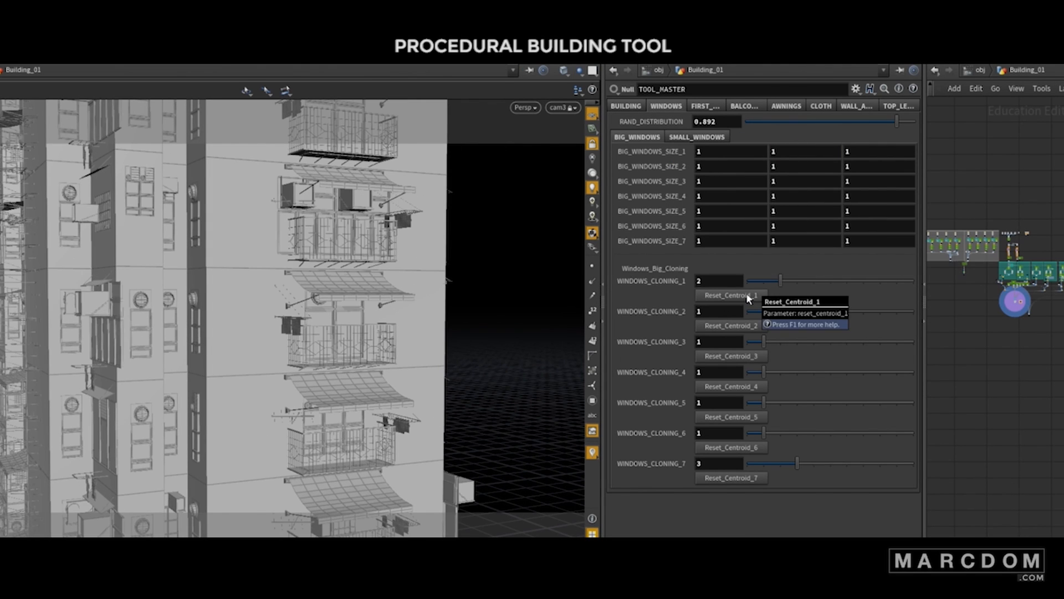
Step: Browse TOOL_MASTER's First Floor, Balcony, Awnings, Top Level and Cloth parameter tabs
left_click(696, 137)
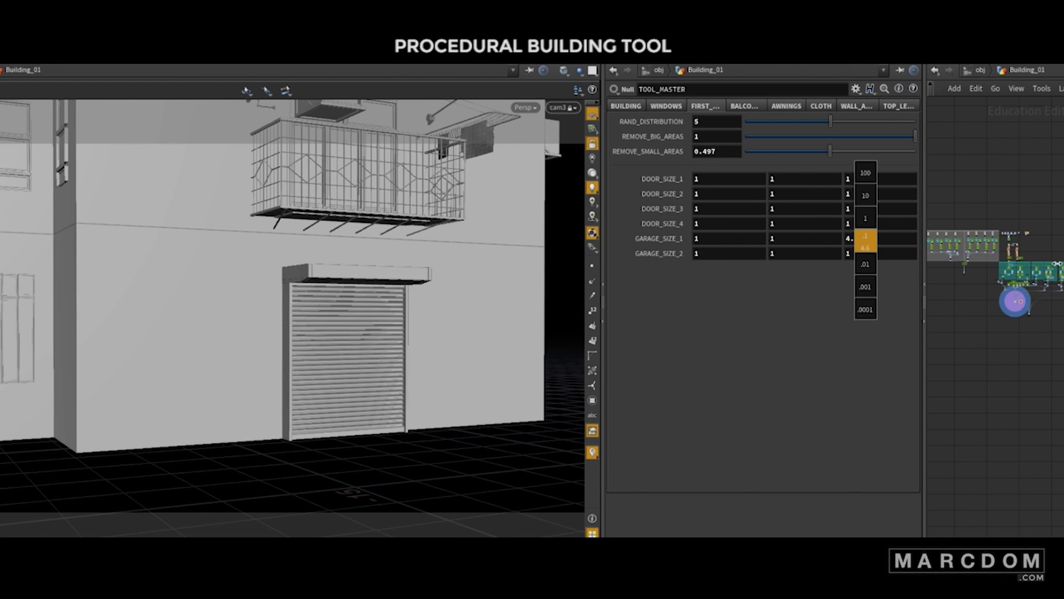
left_click(745, 106)
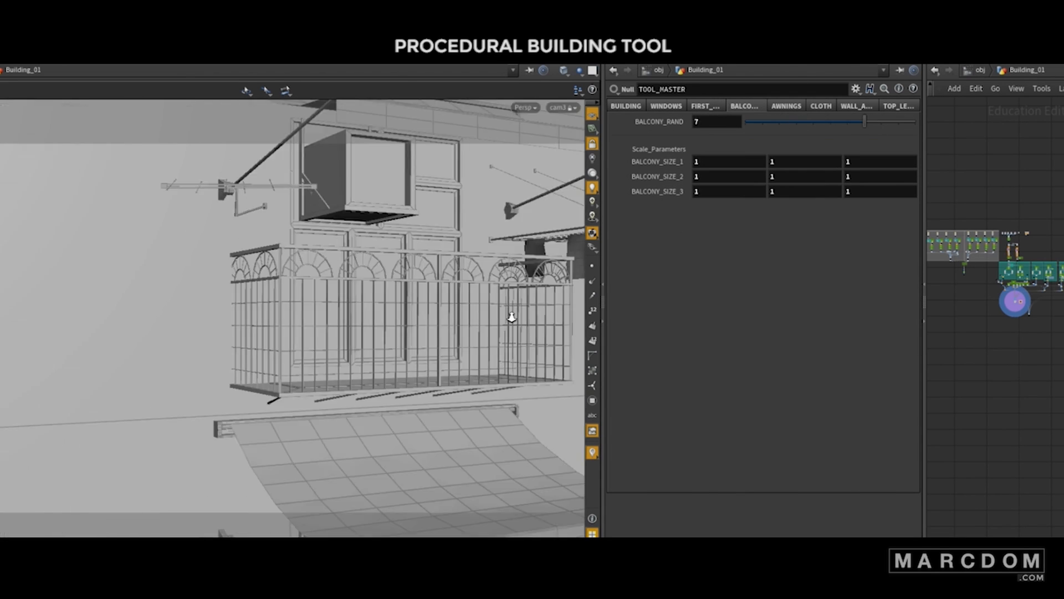
left_click(786, 105)
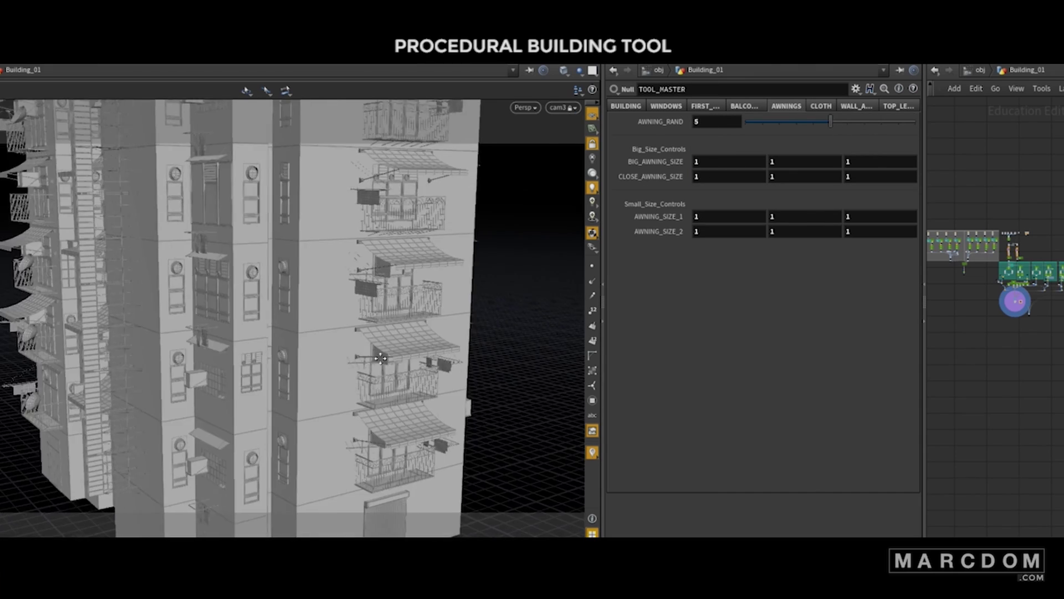
left_click(900, 105)
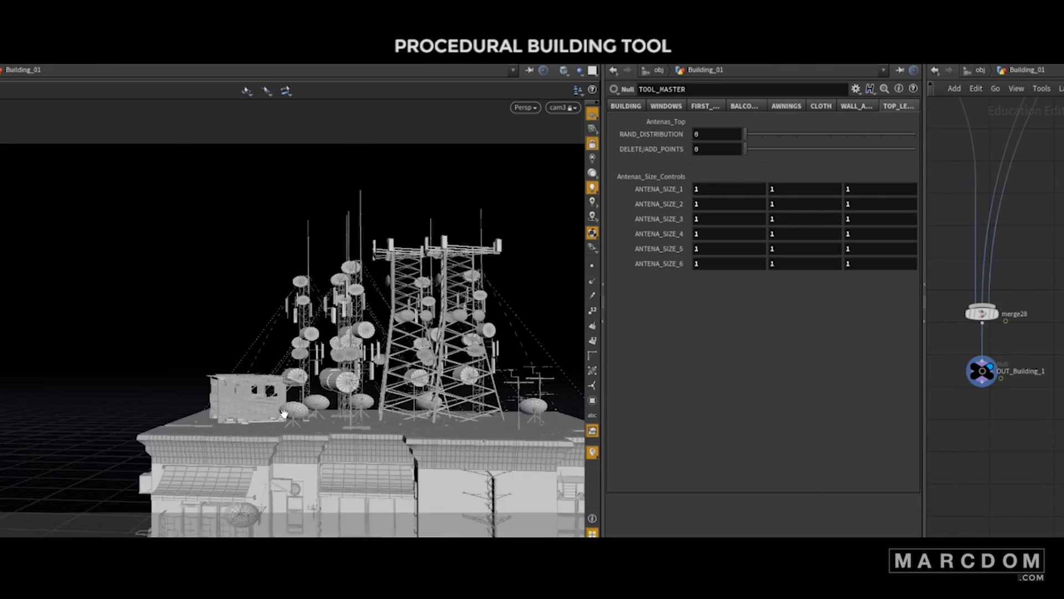
left_click(786, 105)
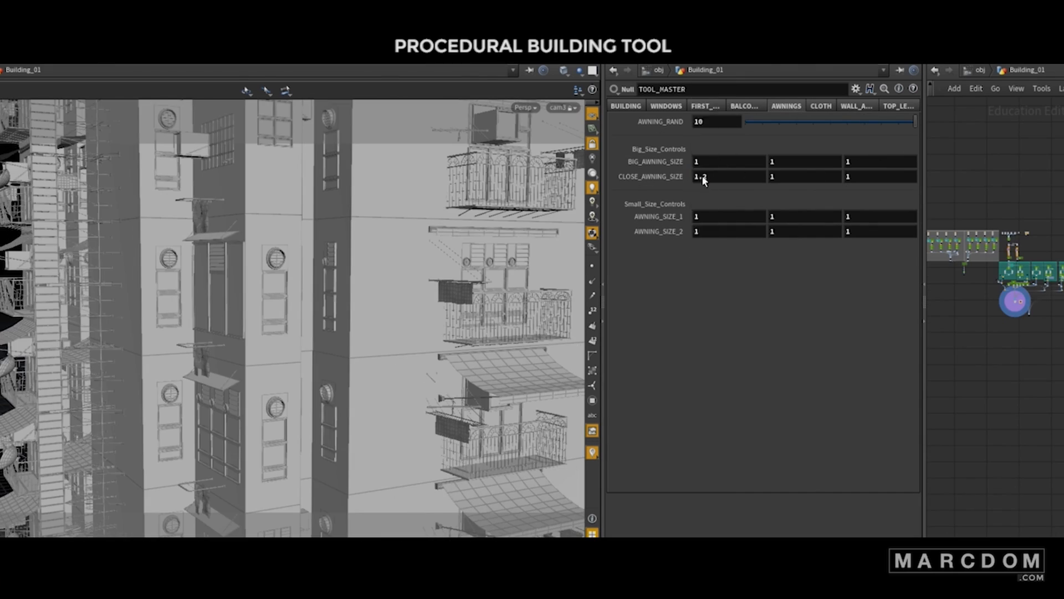
left_click(821, 106)
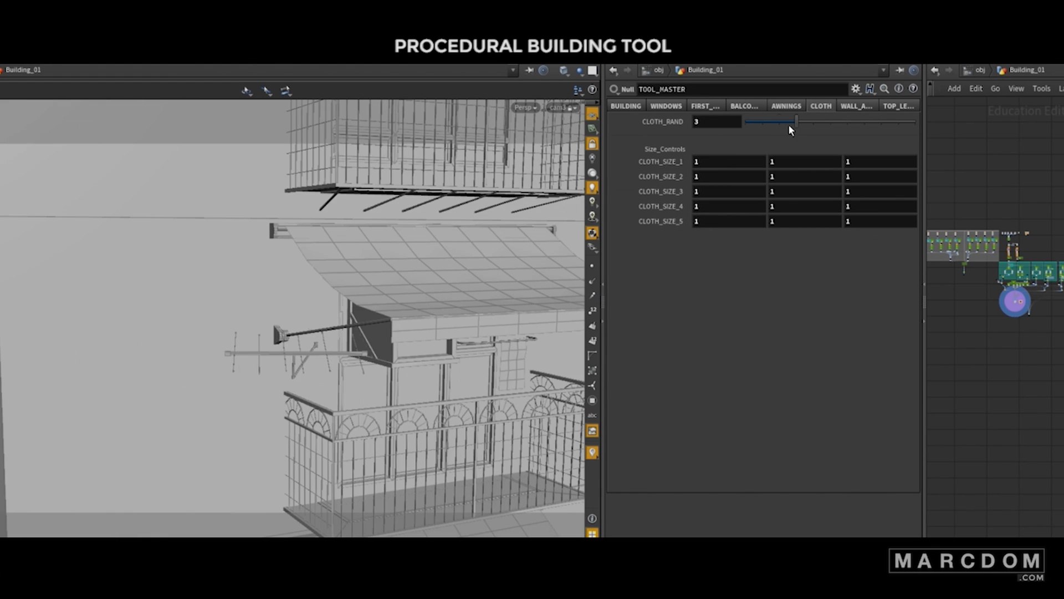